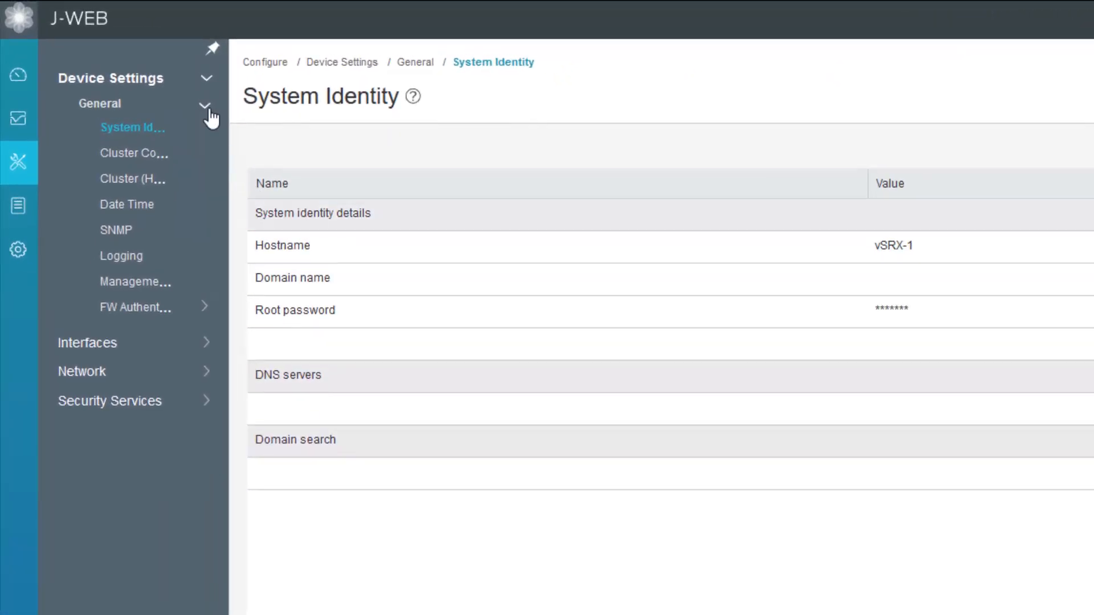
Step: Collapse Device Settings and expand Security Services to reach the NAT rules page
left_click(206, 77)
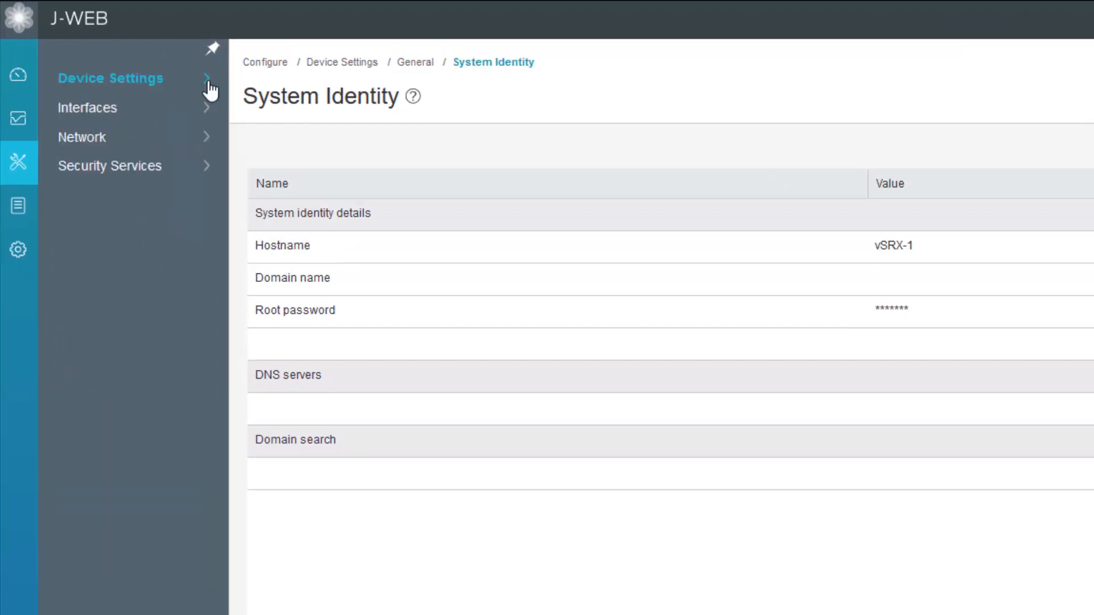
mouse_move(211, 174)
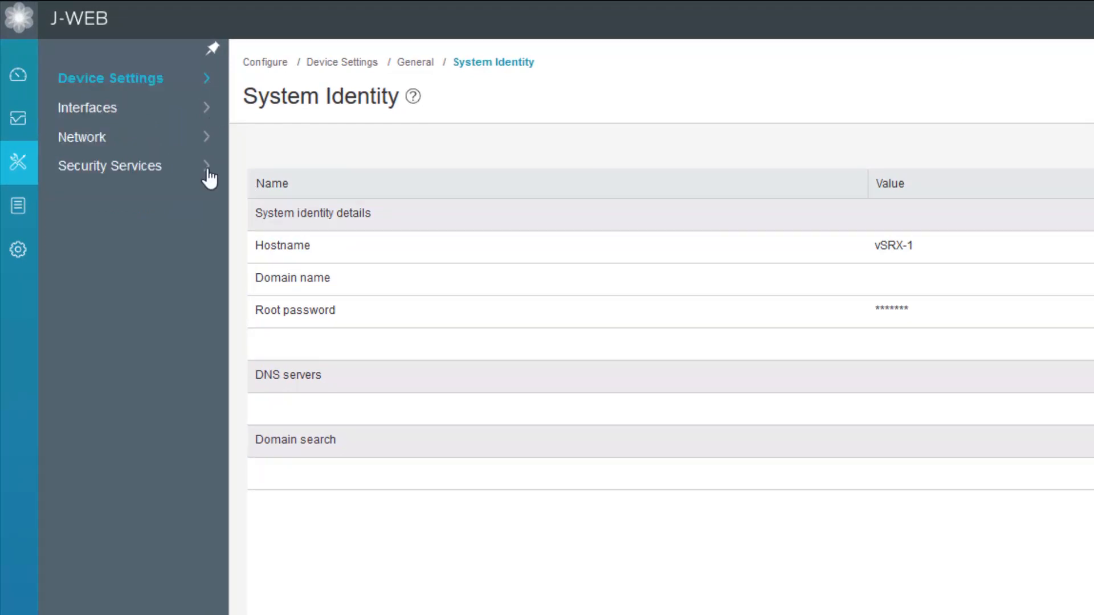
left_click(110, 166)
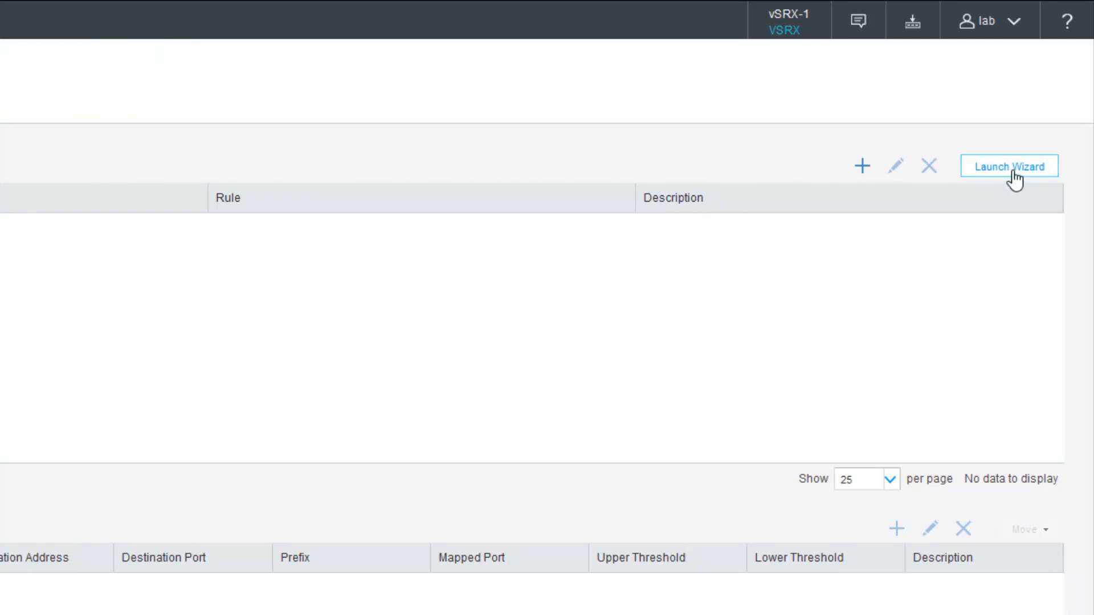
Step: Launch the NAT wizard with Static NAT selected and start it
left_click(1009, 166)
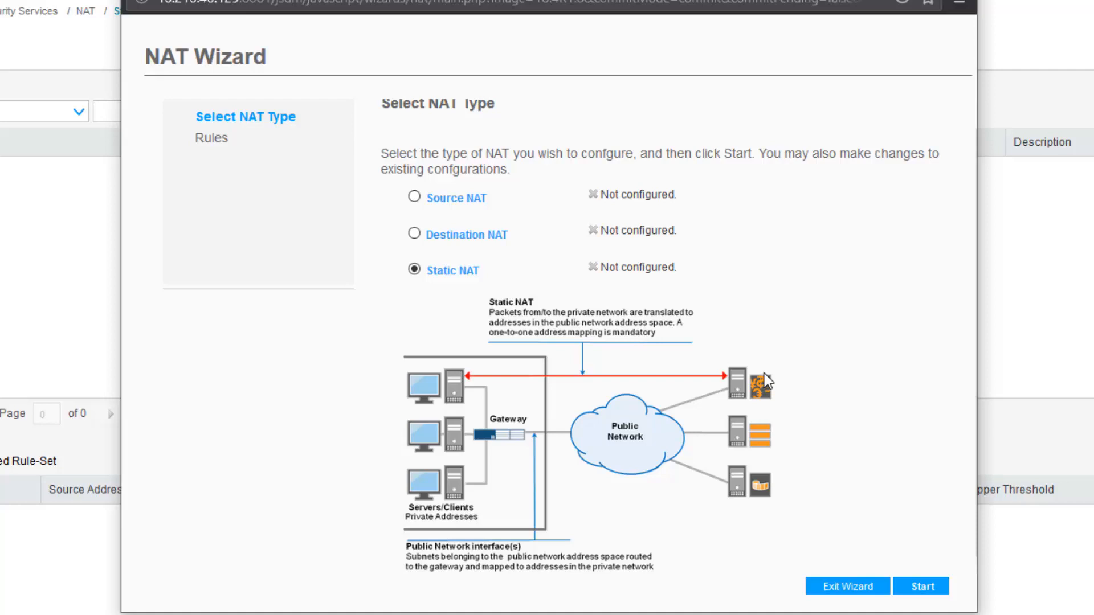
mouse_move(955, 575)
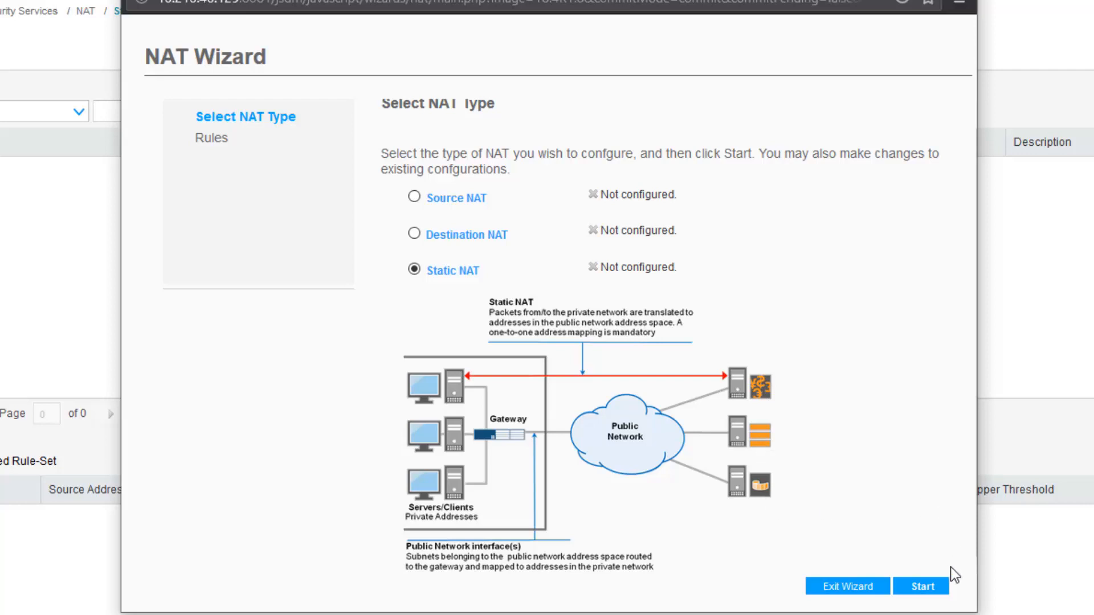
left_click(921, 586)
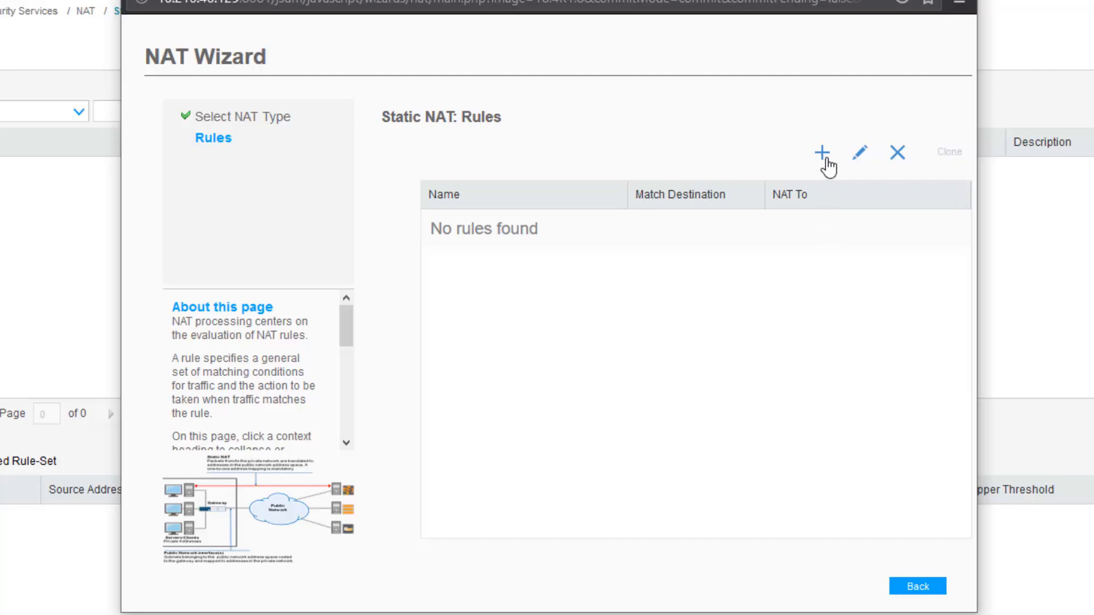
Step: Add rule 'Static-NAT-LB' with the untrust zone as traffic source
left_click(821, 152)
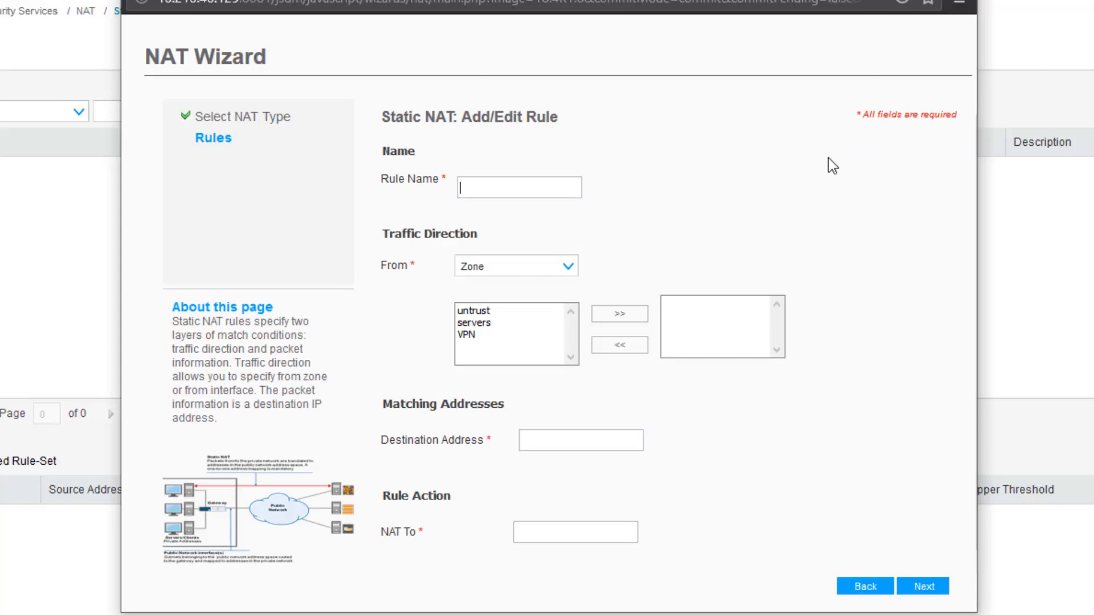
type("Stati")
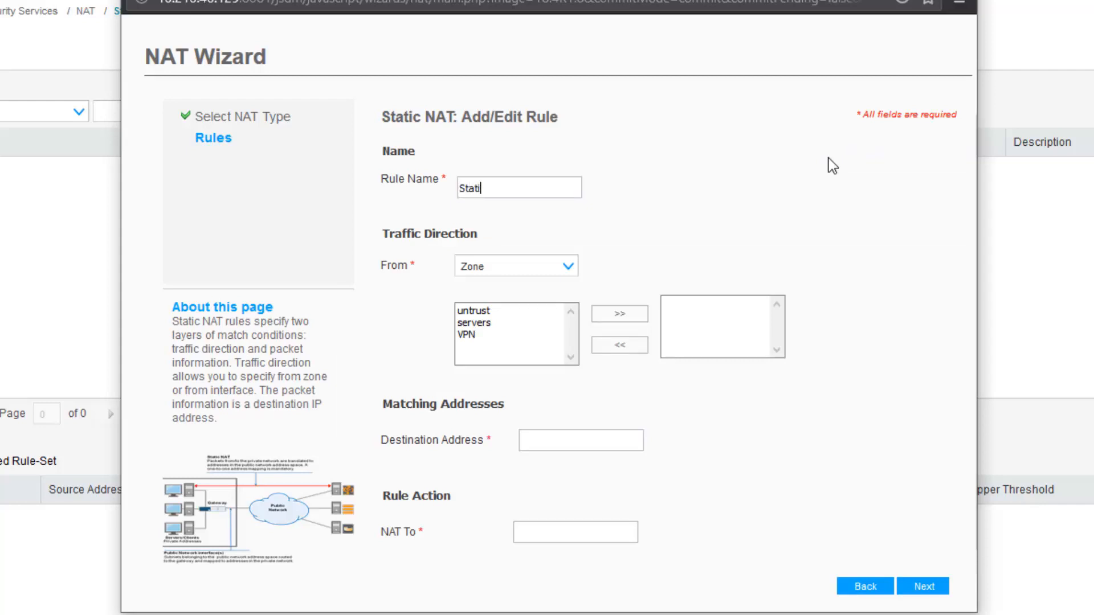
type("c-NAT-LB")
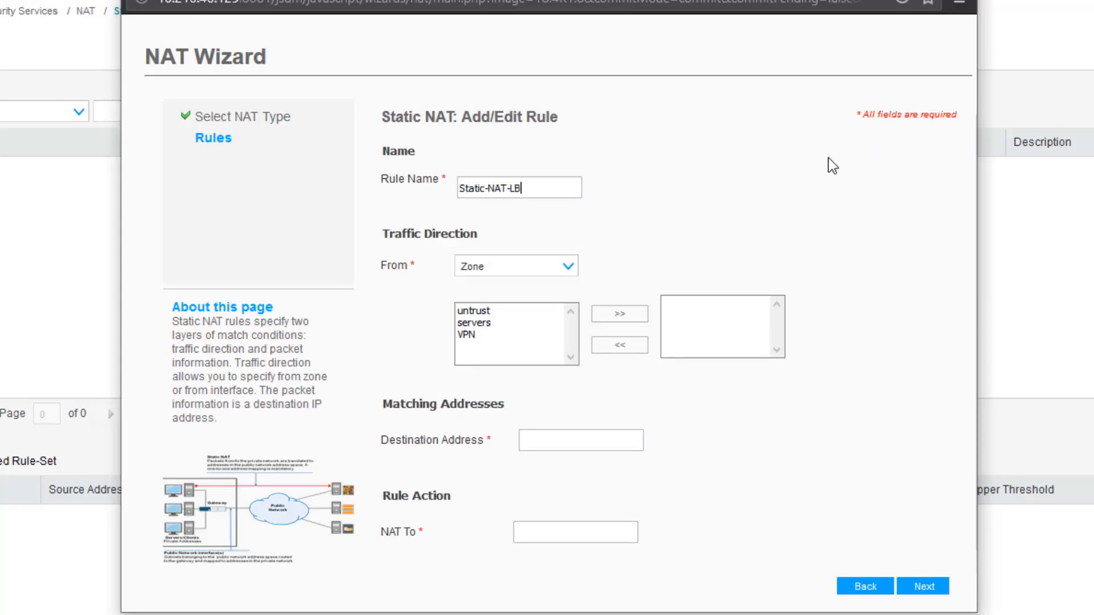
mouse_move(721, 209)
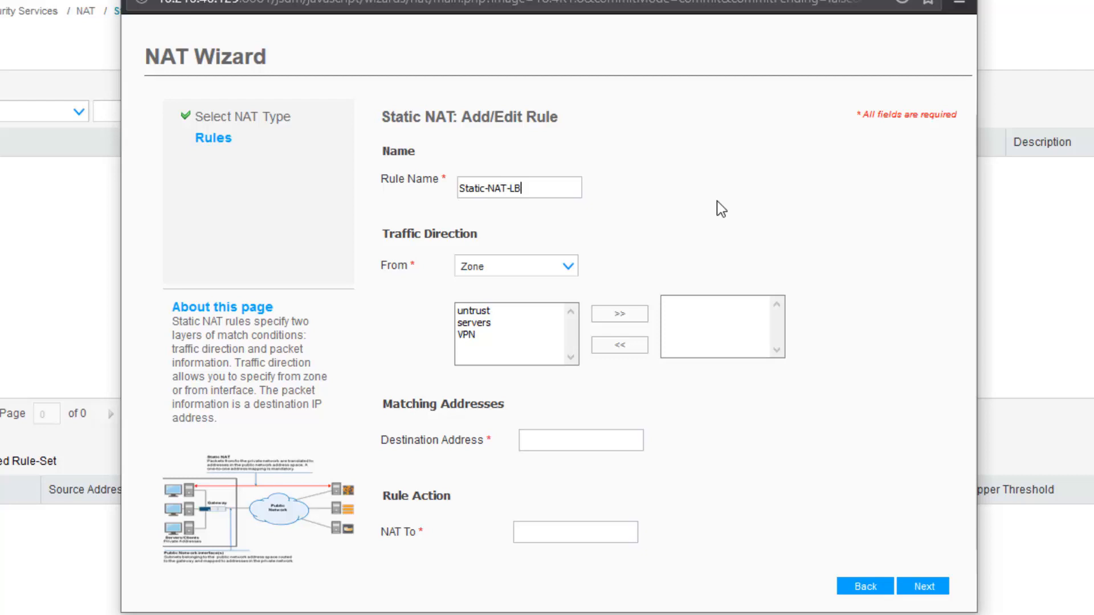
mouse_move(516, 282)
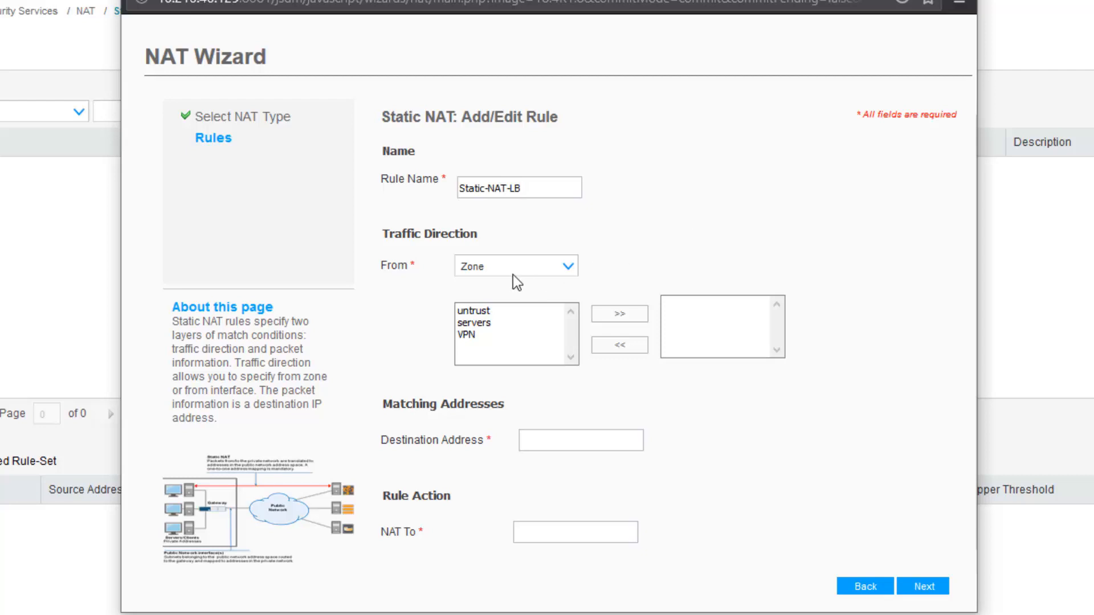
left_click(515, 265)
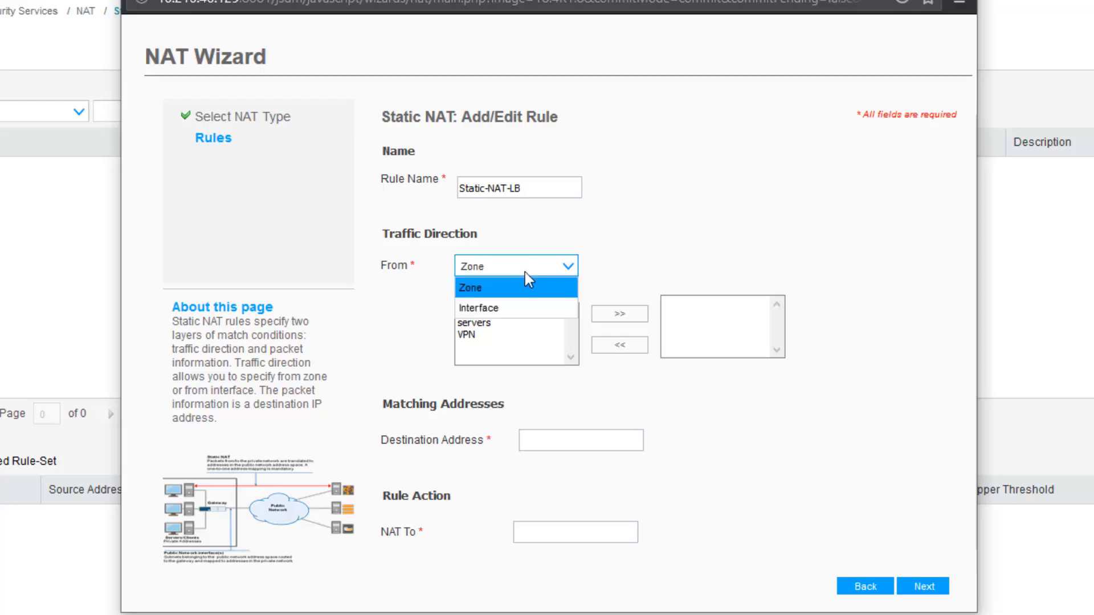
left_click(471, 288)
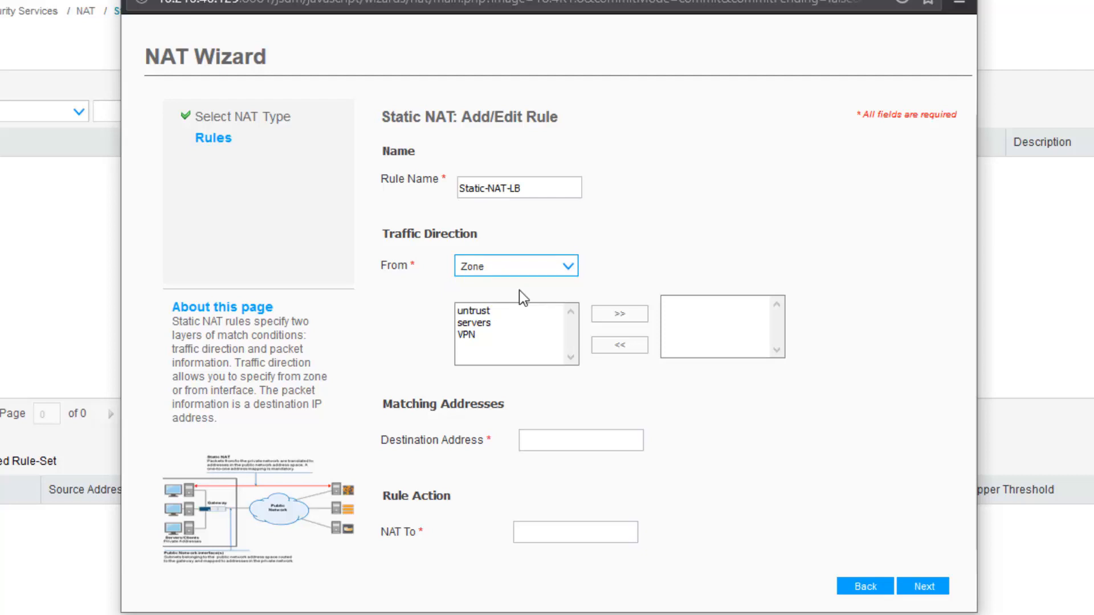
left_click(473, 310)
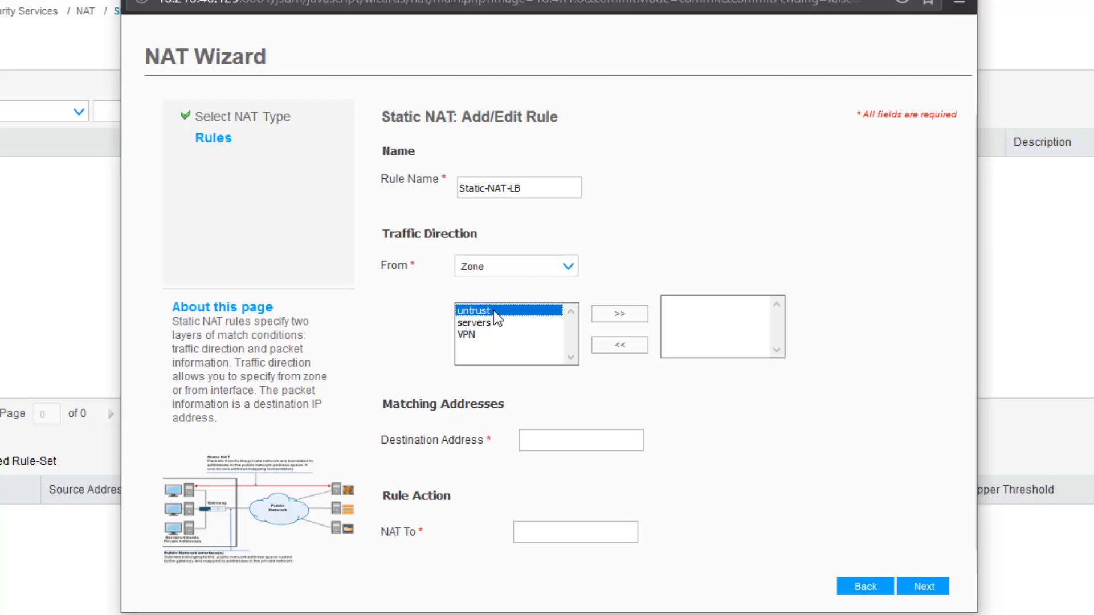
mouse_move(618, 314)
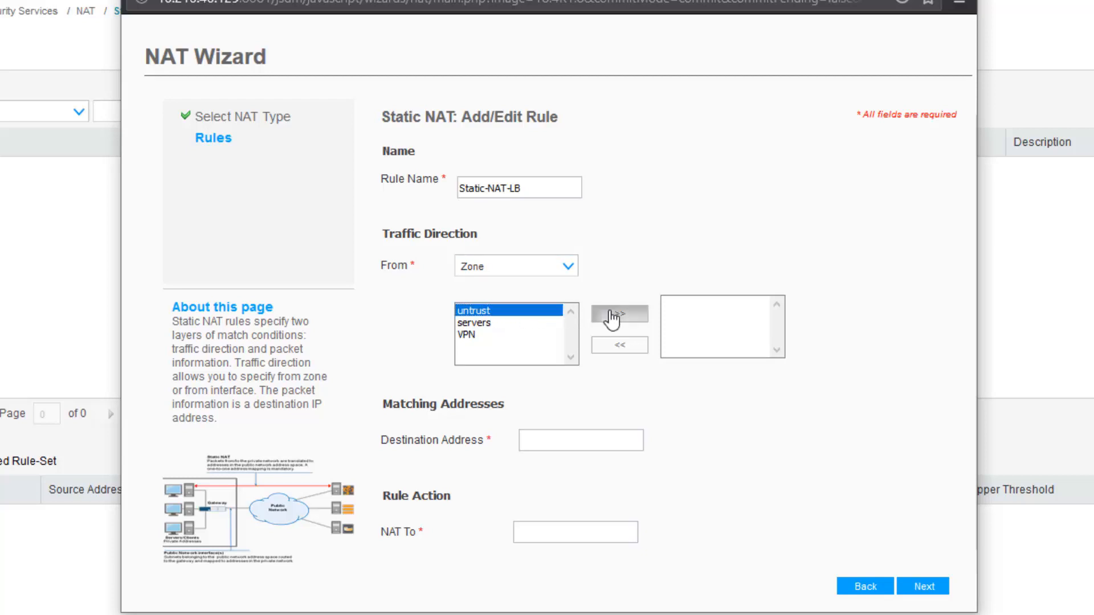
left_click(619, 314)
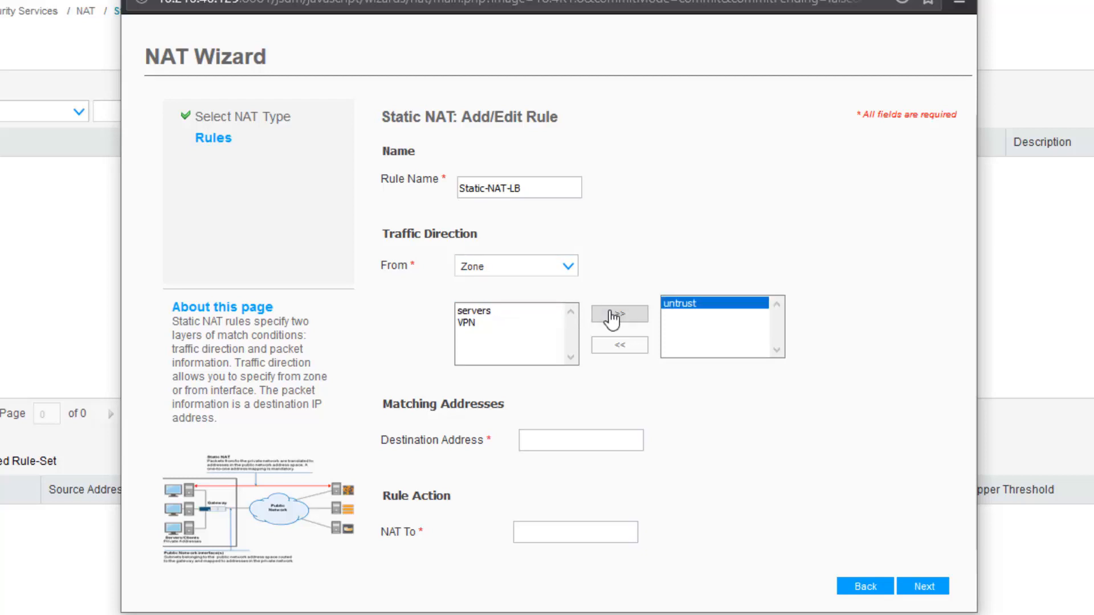
Step: Enter destination address 10.10.1.2 and NAT To address 10.1.1.100
left_click(580, 441)
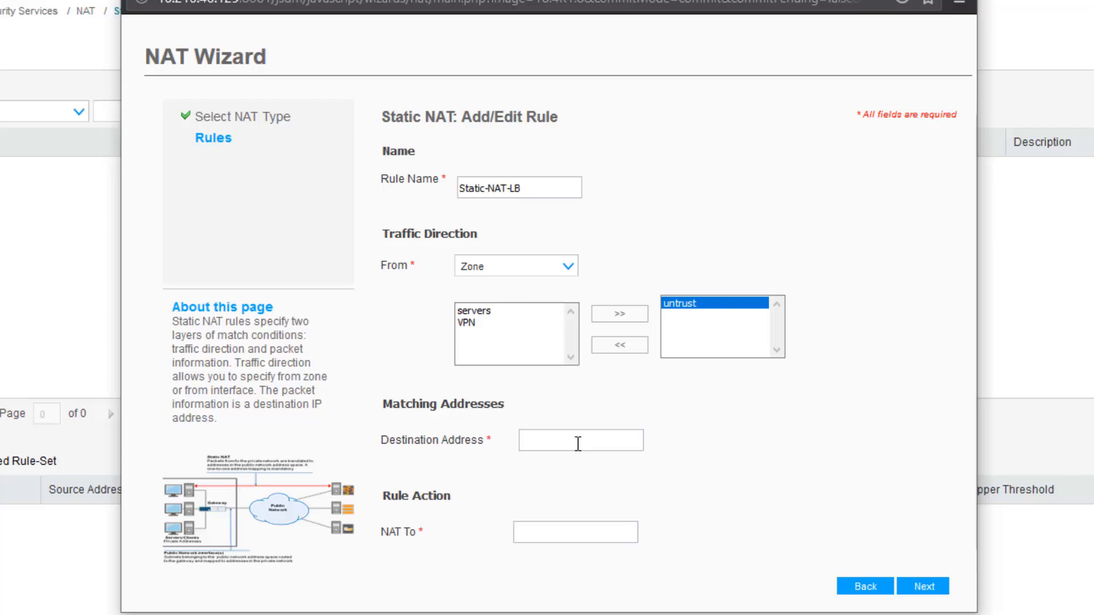
type("10.10.")
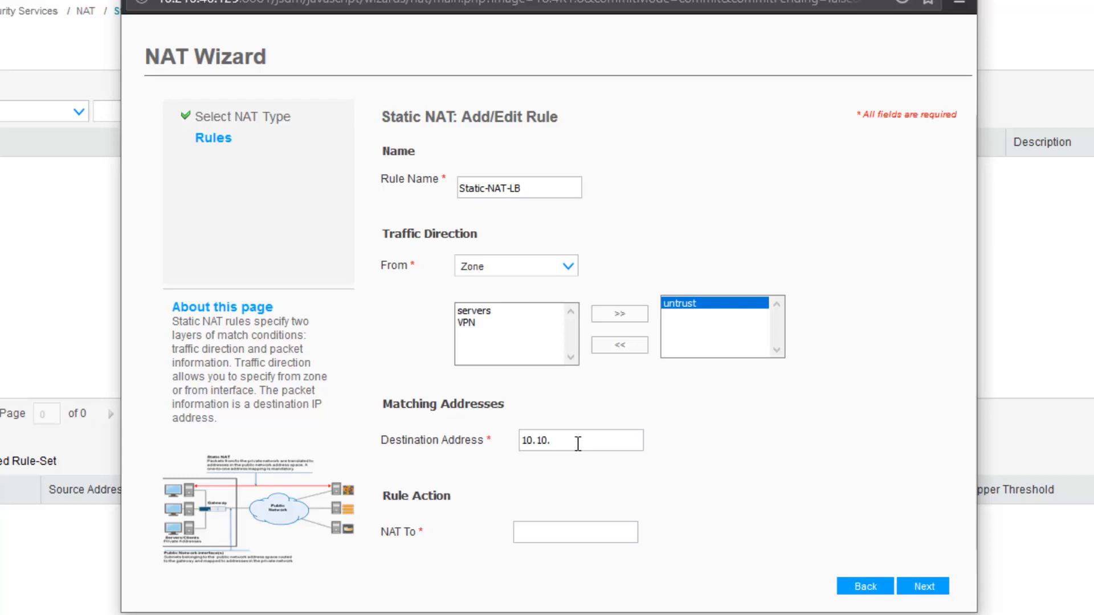
type("1.2")
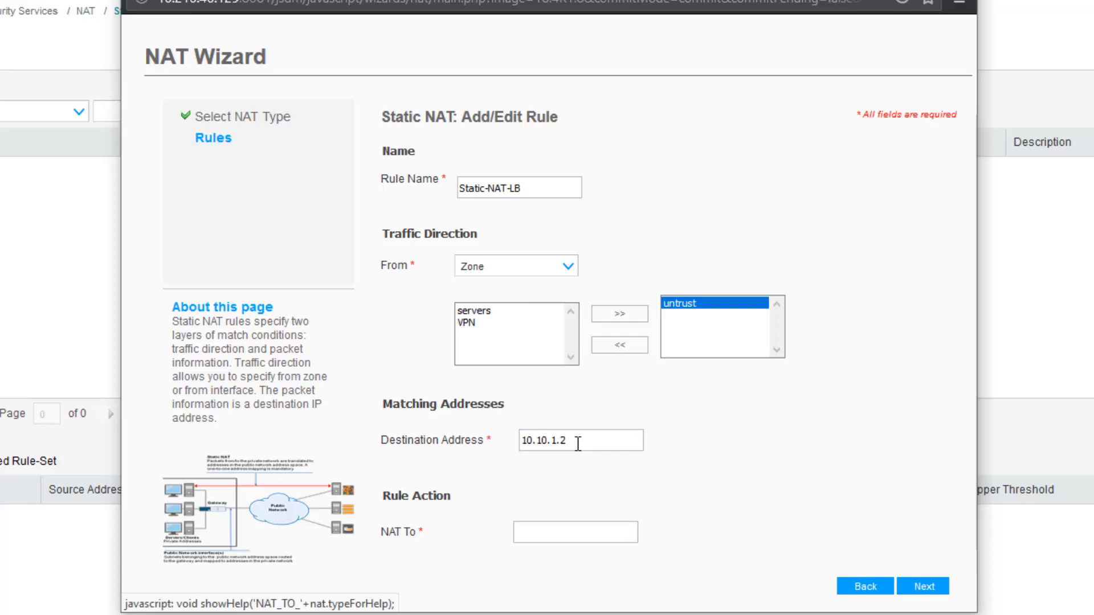
type("10")
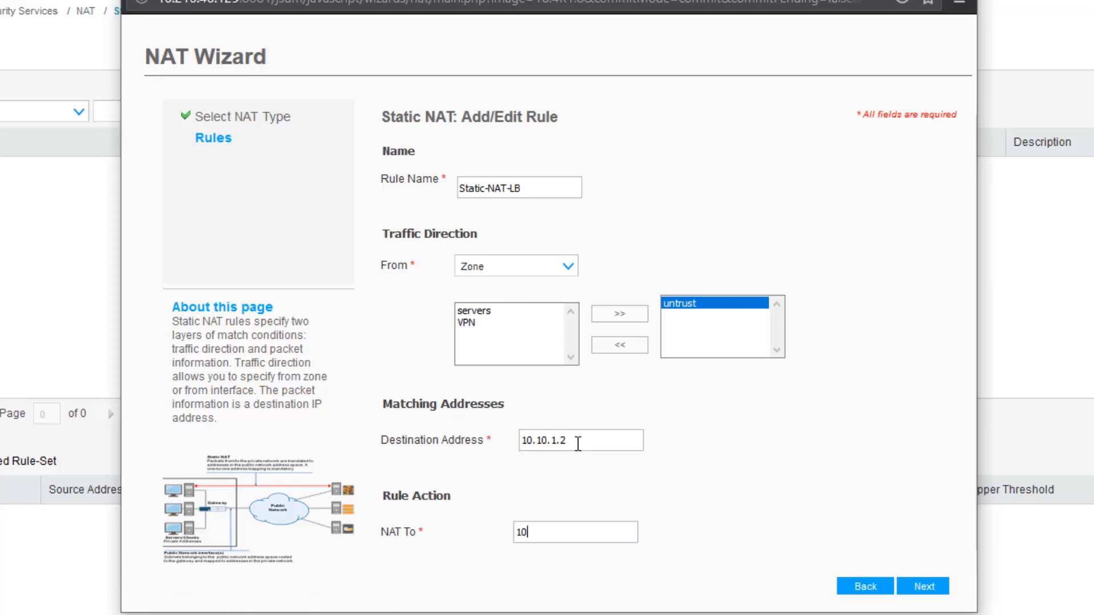
type(".1.1.100")
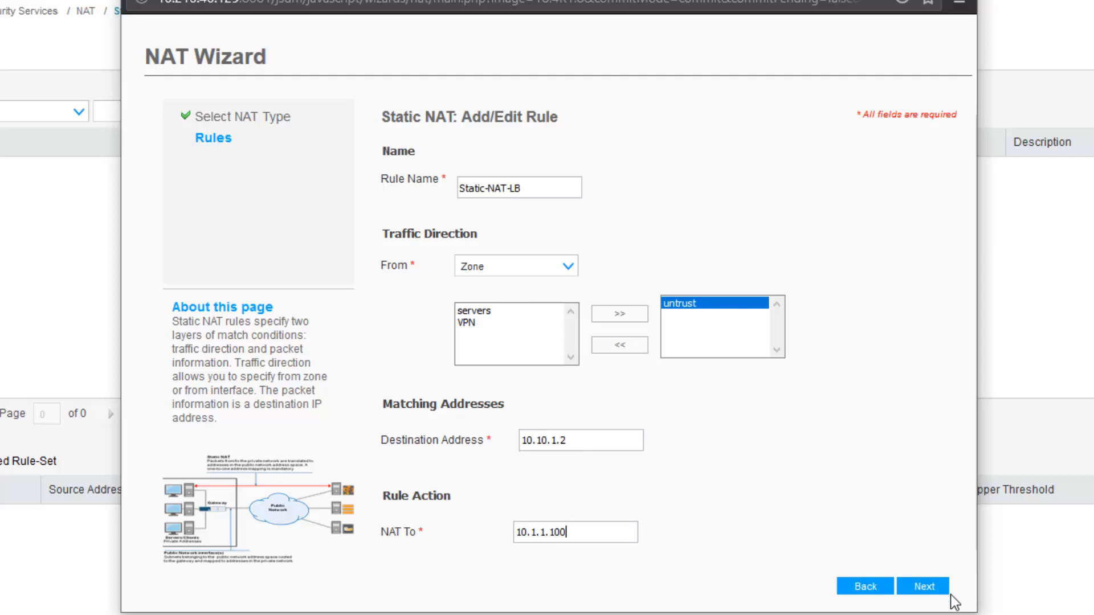
Step: Add the Static-NAT-LB rule, commit, and confirm exiting the wizard
left_click(924, 587)
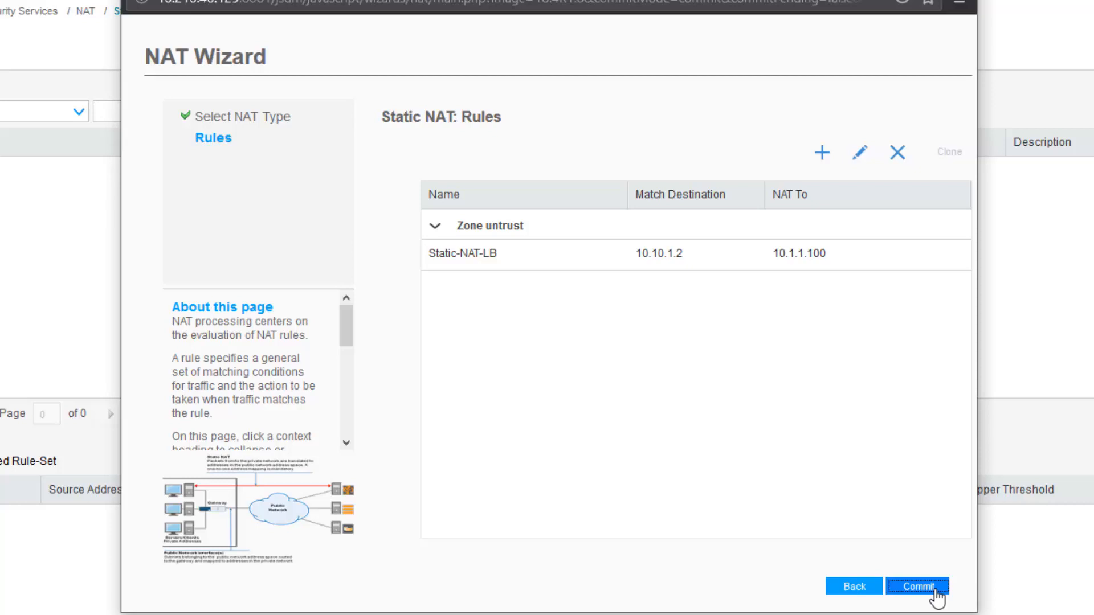
left_click(917, 586)
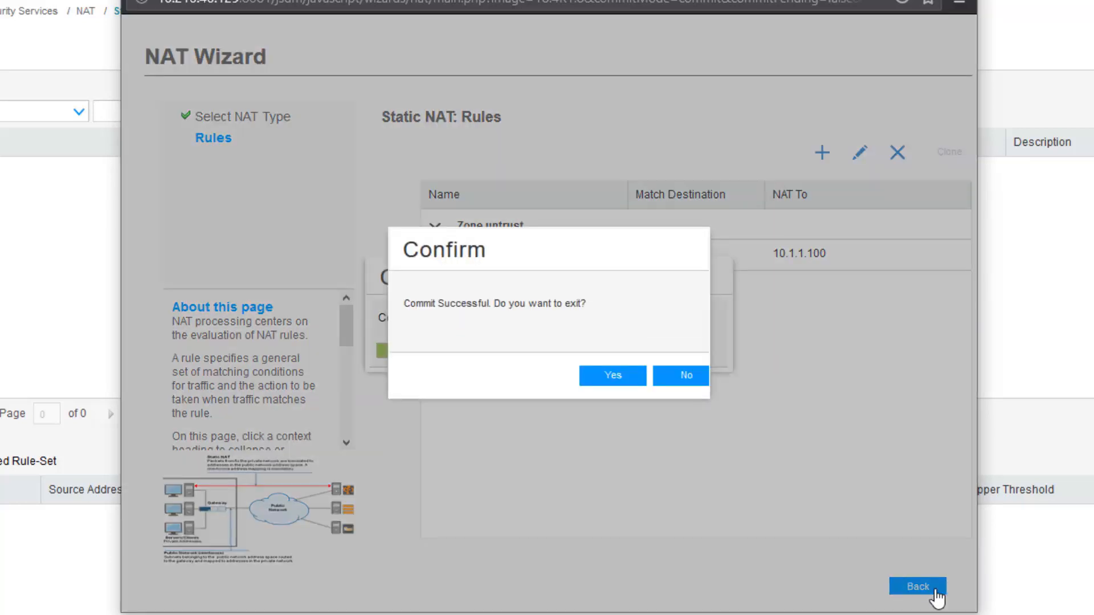
mouse_move(828, 514)
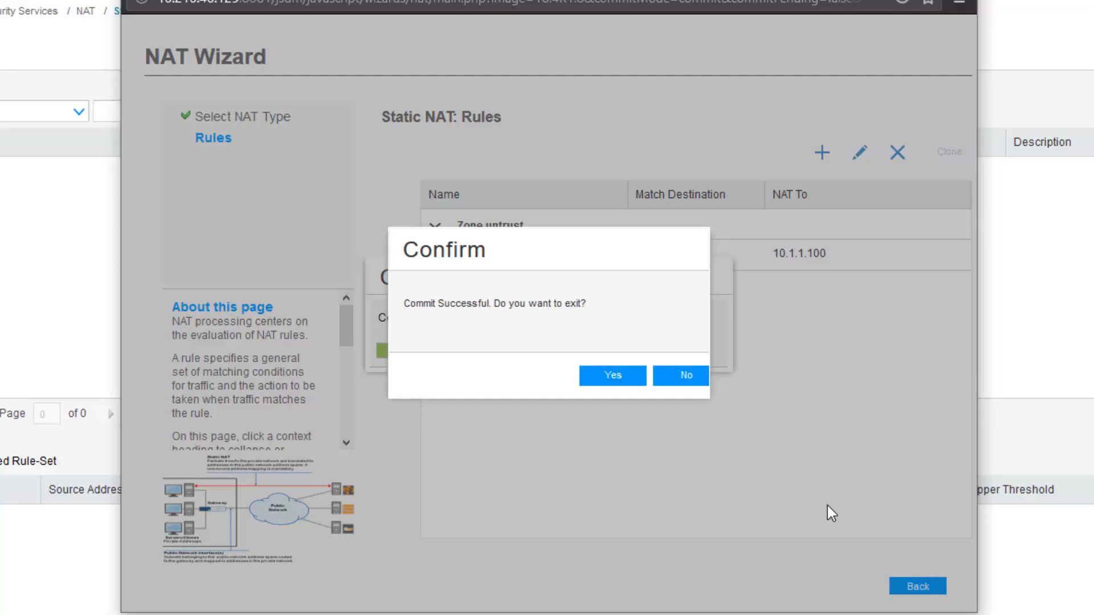
mouse_move(640, 411)
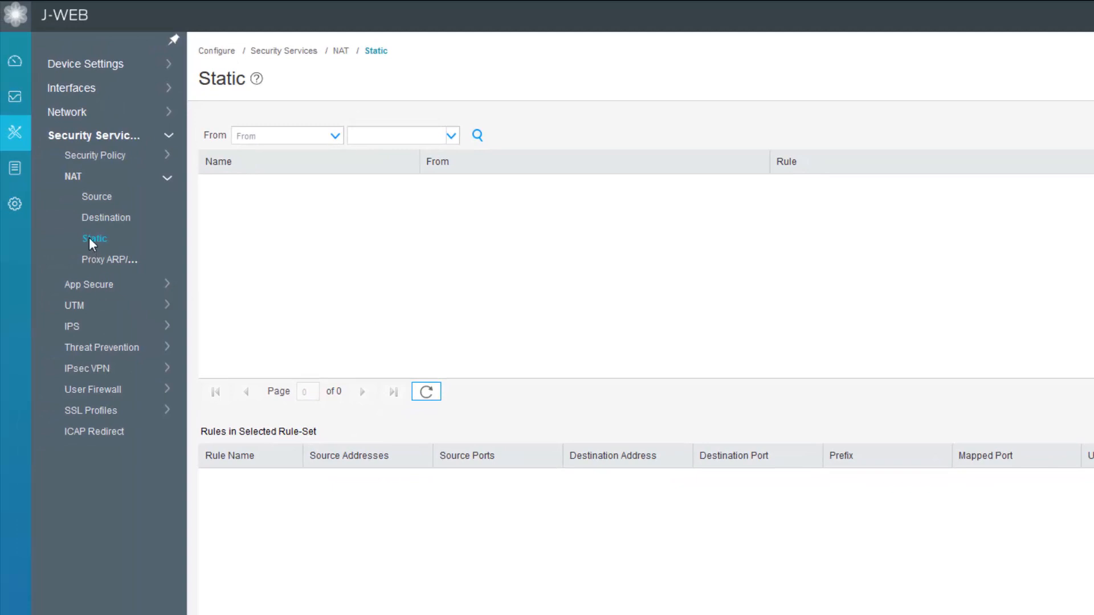
Step: Refresh Static NAT and select Static-NAT-LB to show its 10.10.1.2→10.1.1.100 rule
left_click(426, 391)
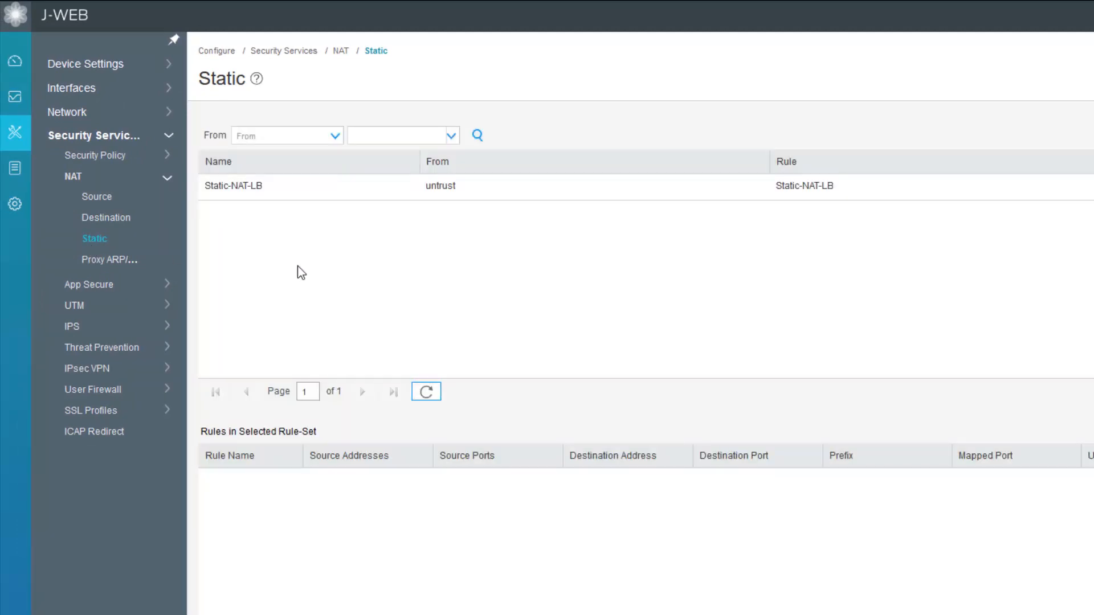
left_click(233, 185)
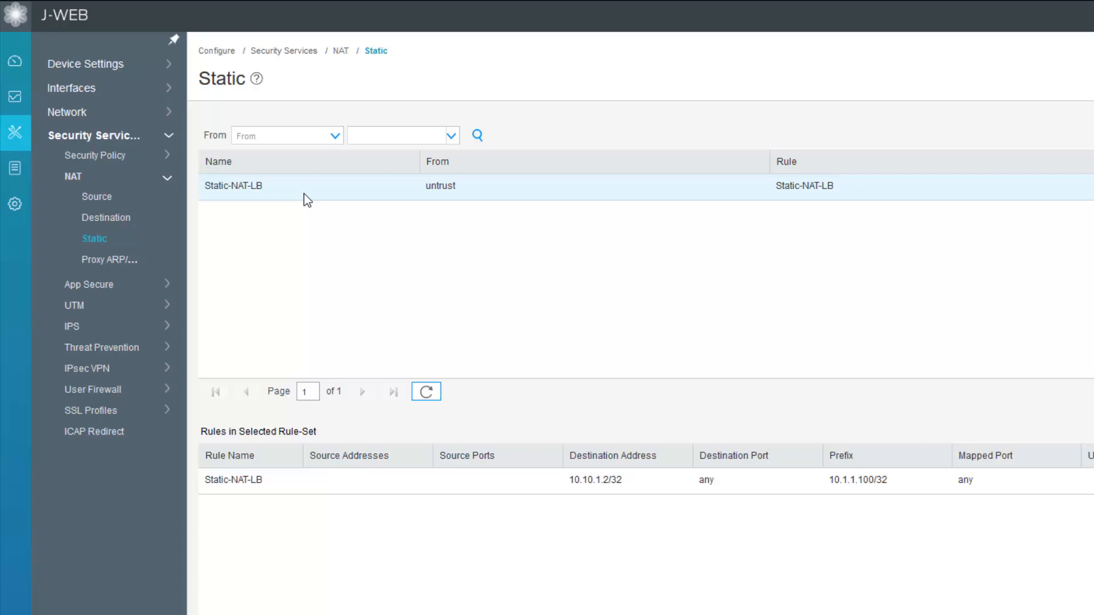
mouse_move(727, 588)
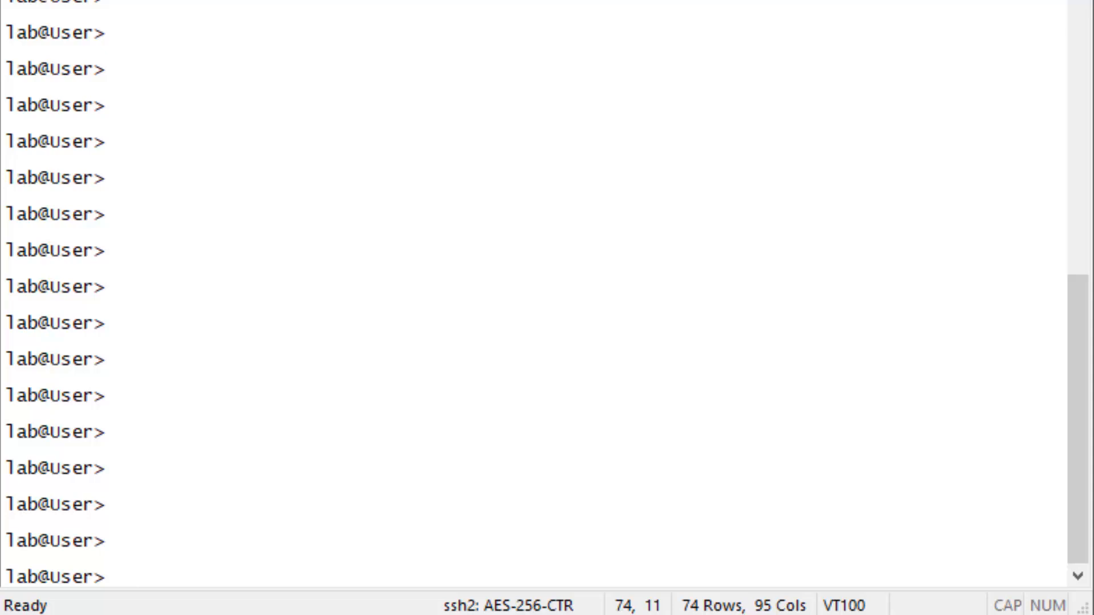
Step: Ping 10.10.1.2 from the user host, then stop after several replies
type("ping")
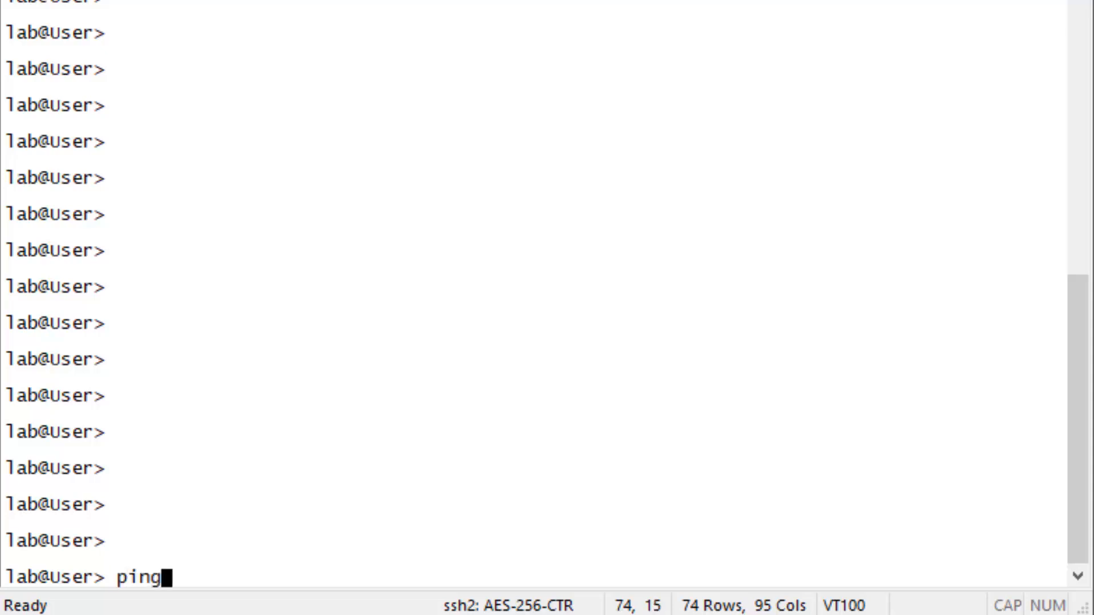
type("10")
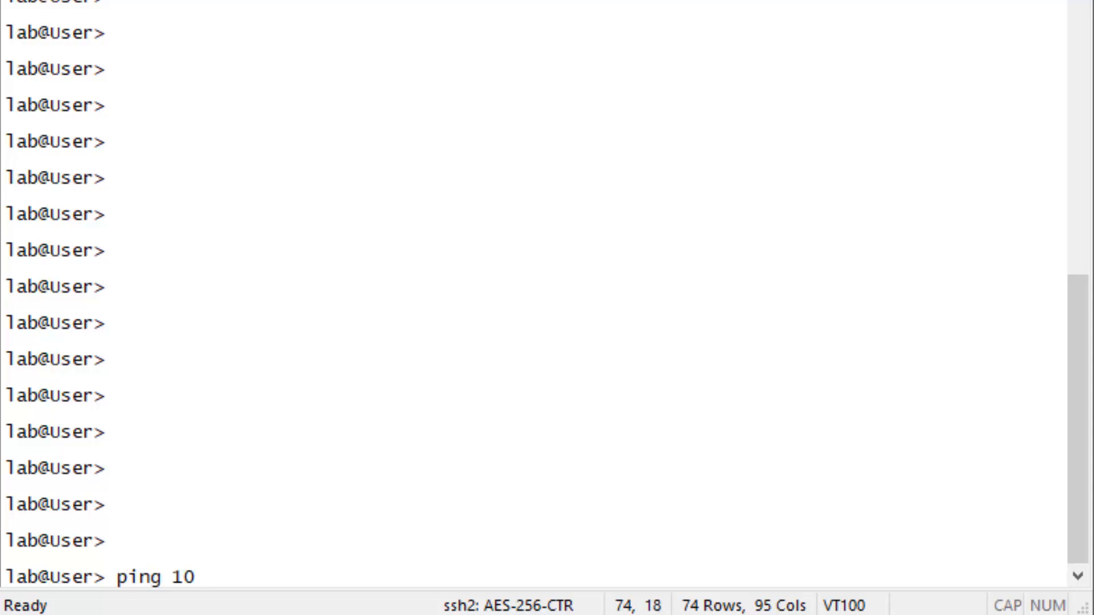
type(".10.1.2")
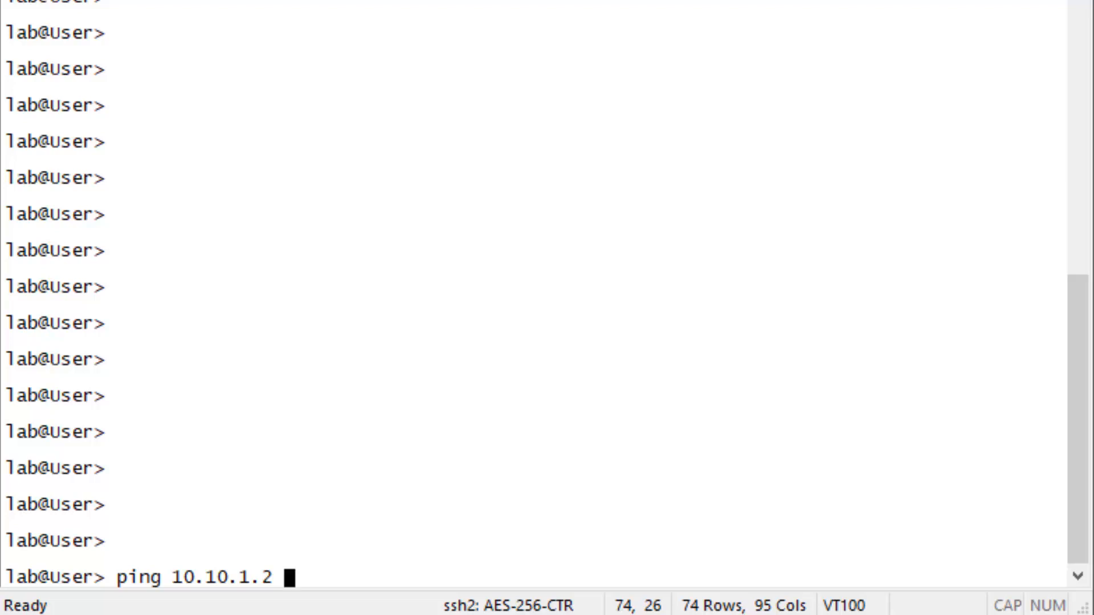
key("Return")
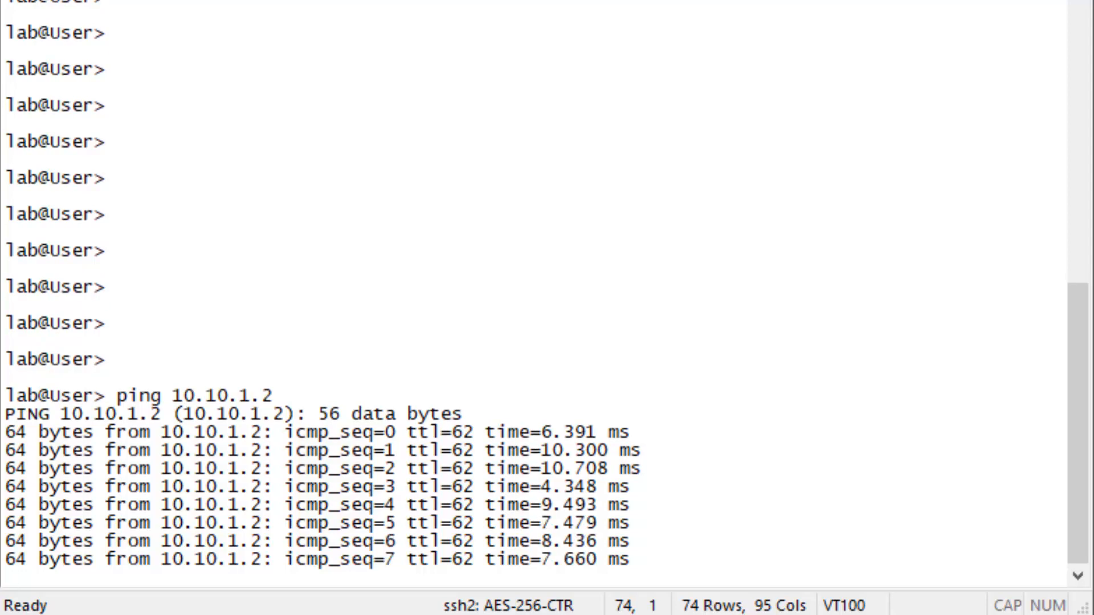
key("ctrl+c")
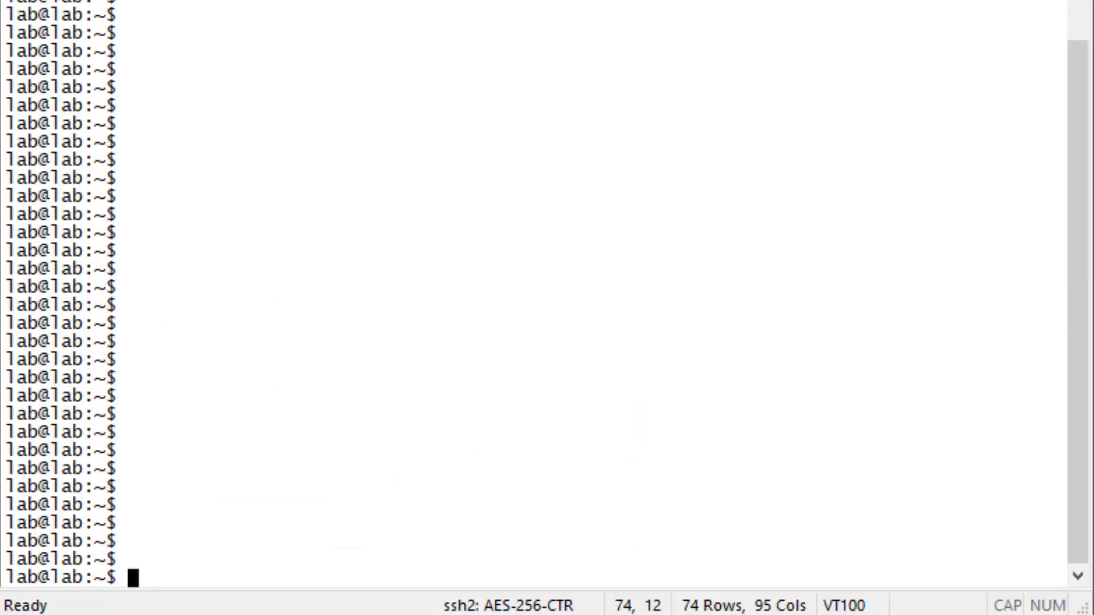
Step: Ping 192.168.1.2 from the lab server, then stop after the replies
type("ping 192")
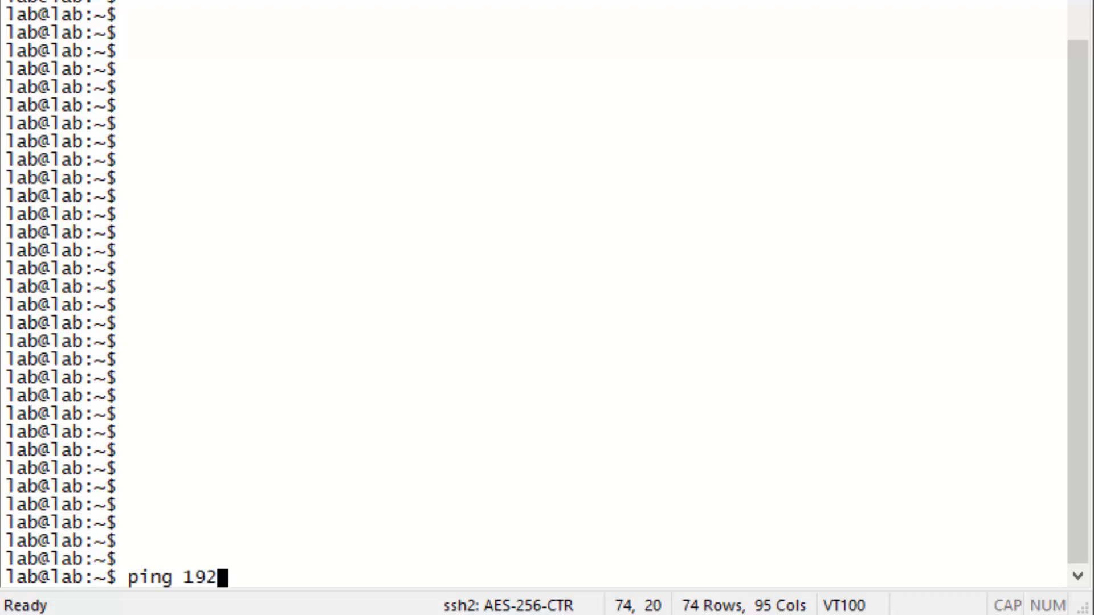
type(".168.1")
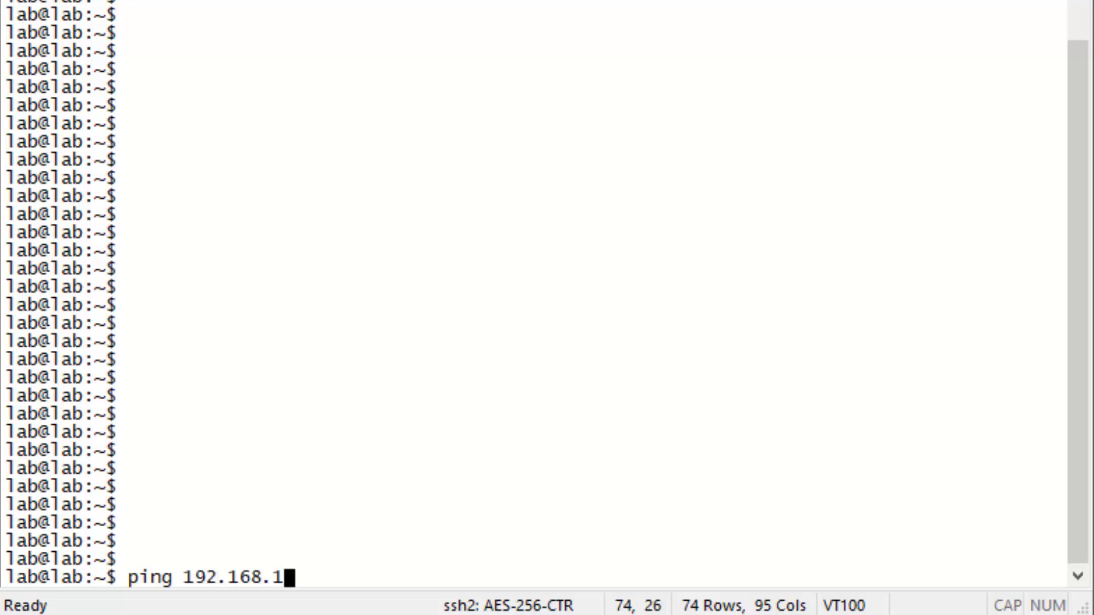
type(".2")
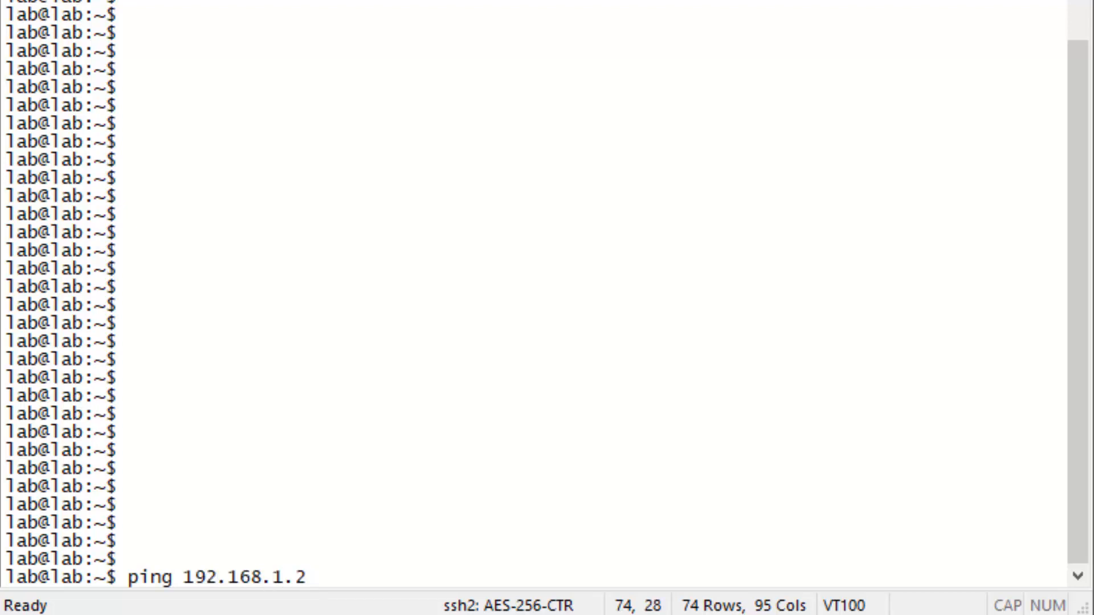
key("Return")
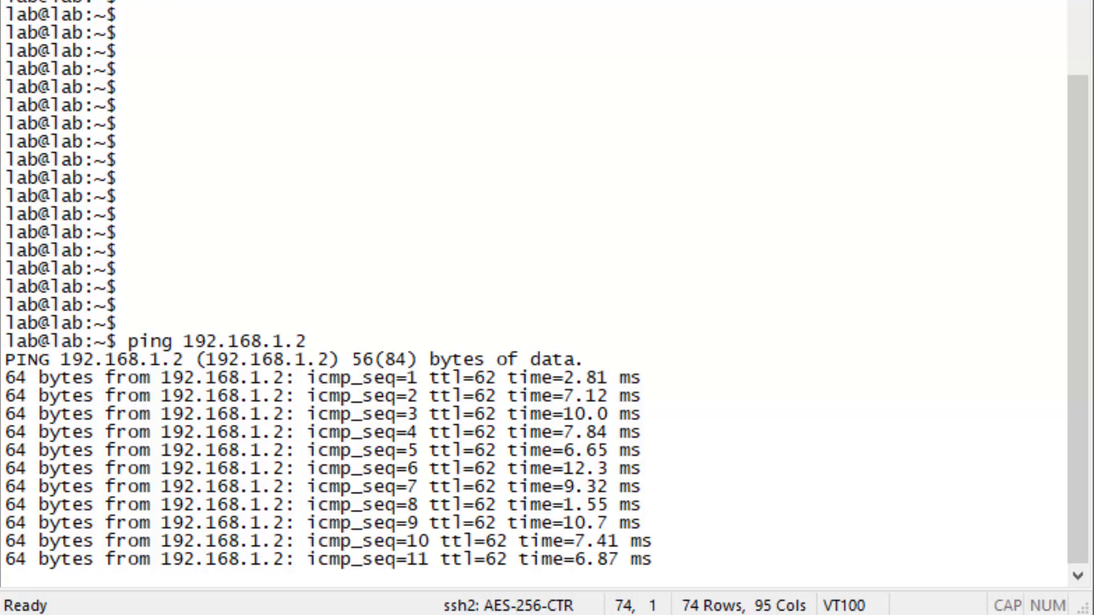
key("ctrl+c")
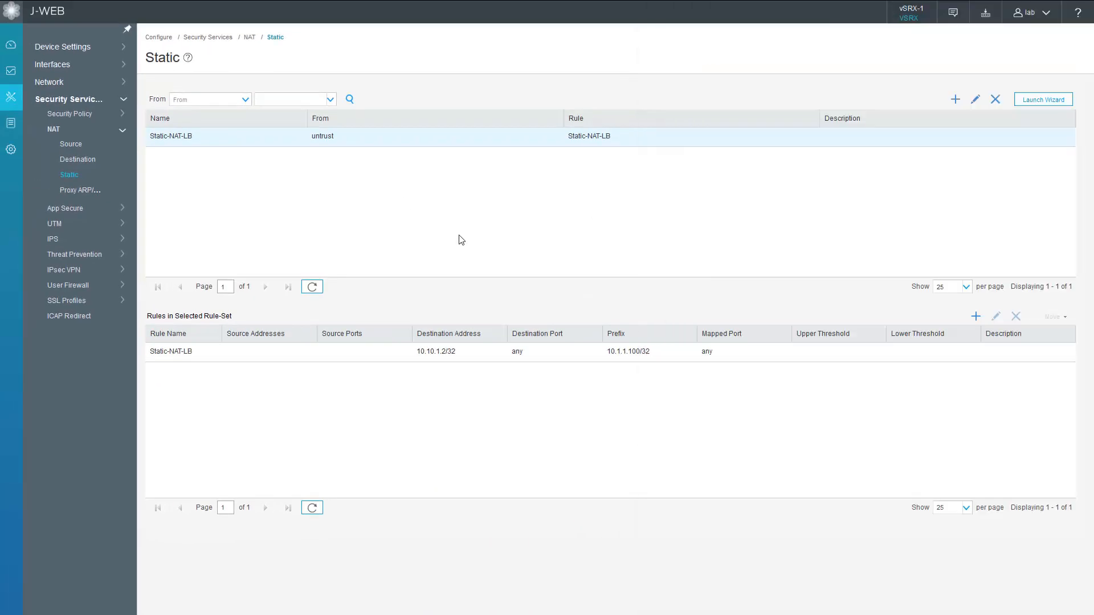
mouse_move(186, 238)
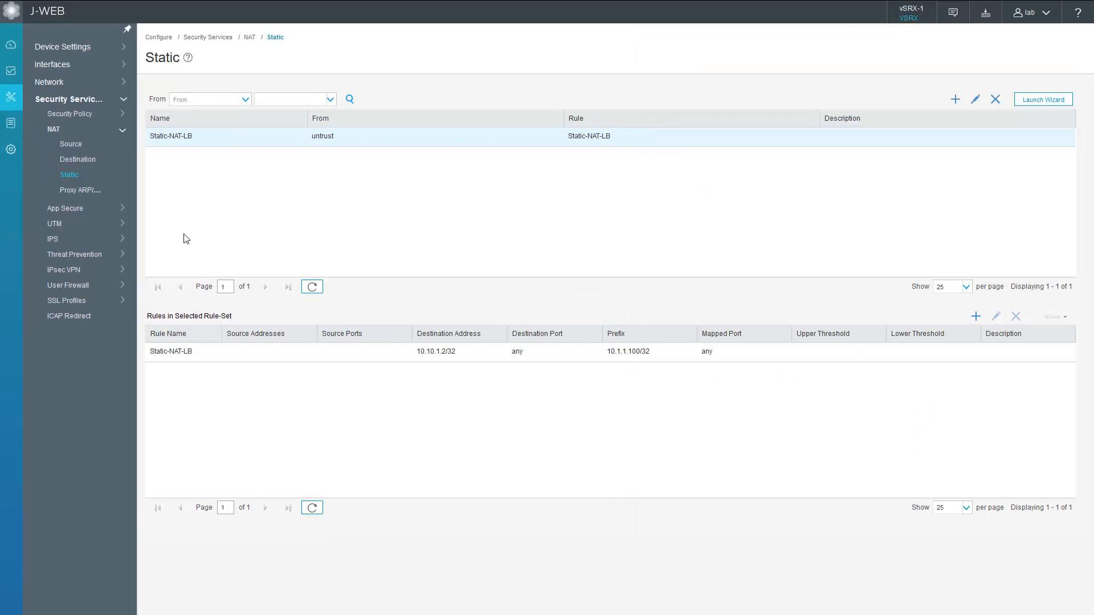
Step: Open Monitor > NAT > Static NAT to view Static-NAT-LB translation statistics
left_click(10, 71)
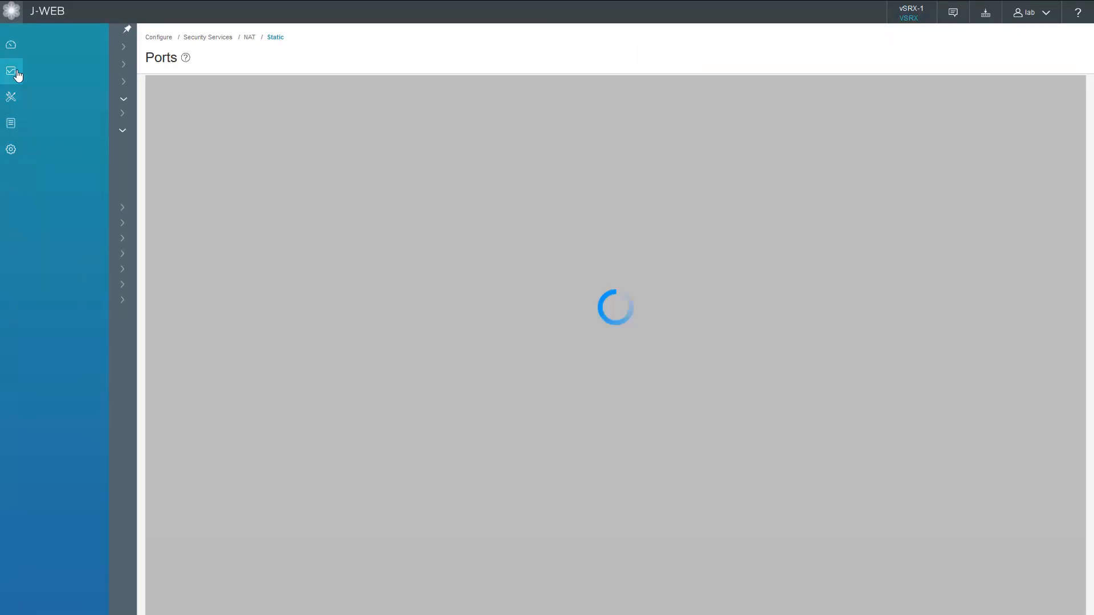
left_click(10, 70)
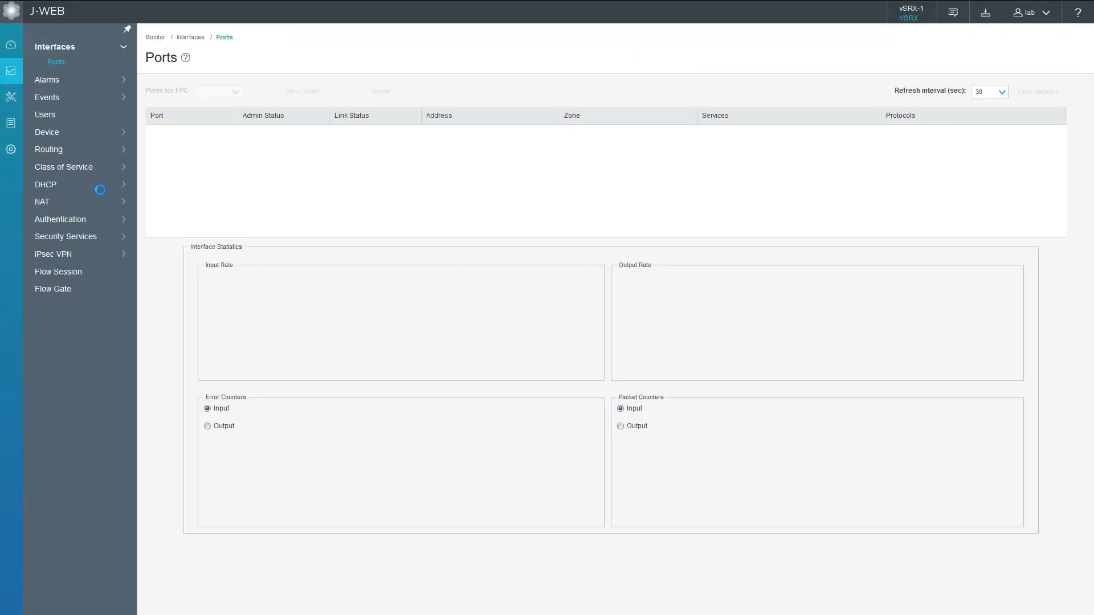
left_click(42, 202)
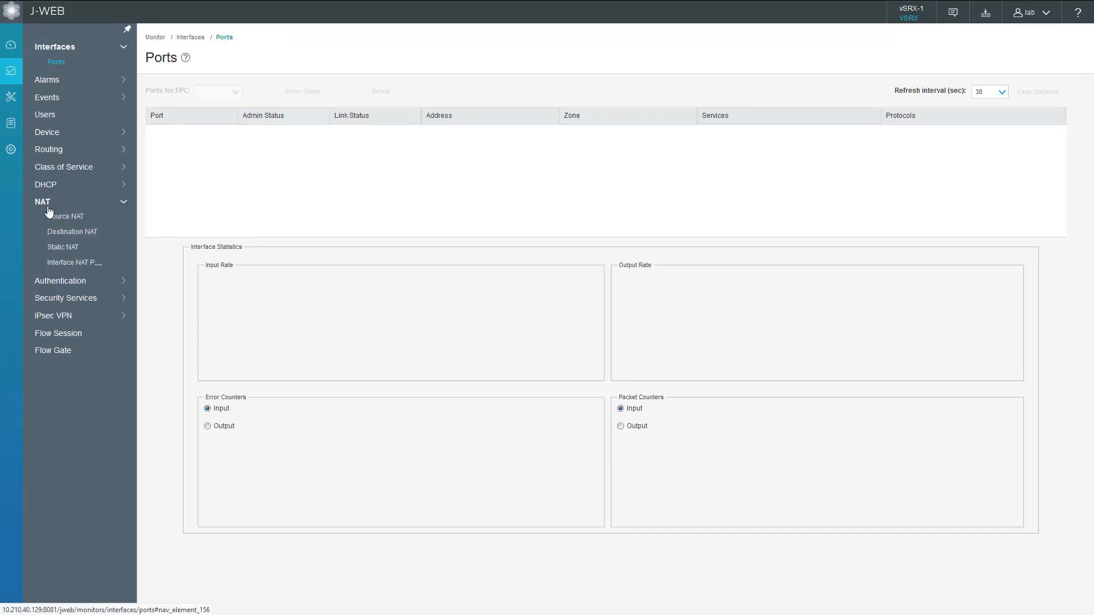
left_click(62, 246)
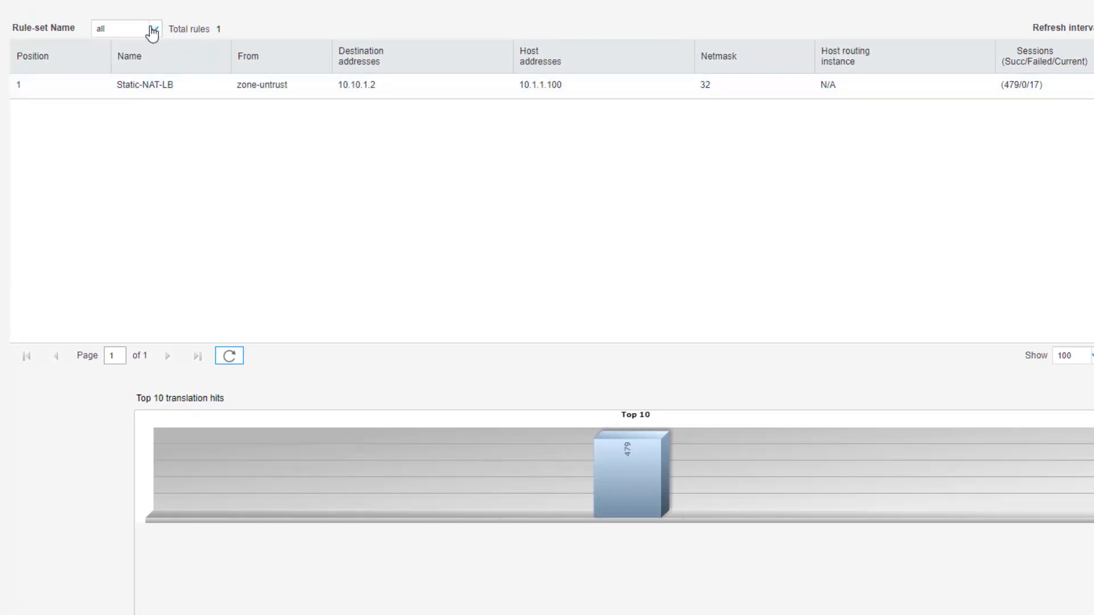
left_click(127, 28)
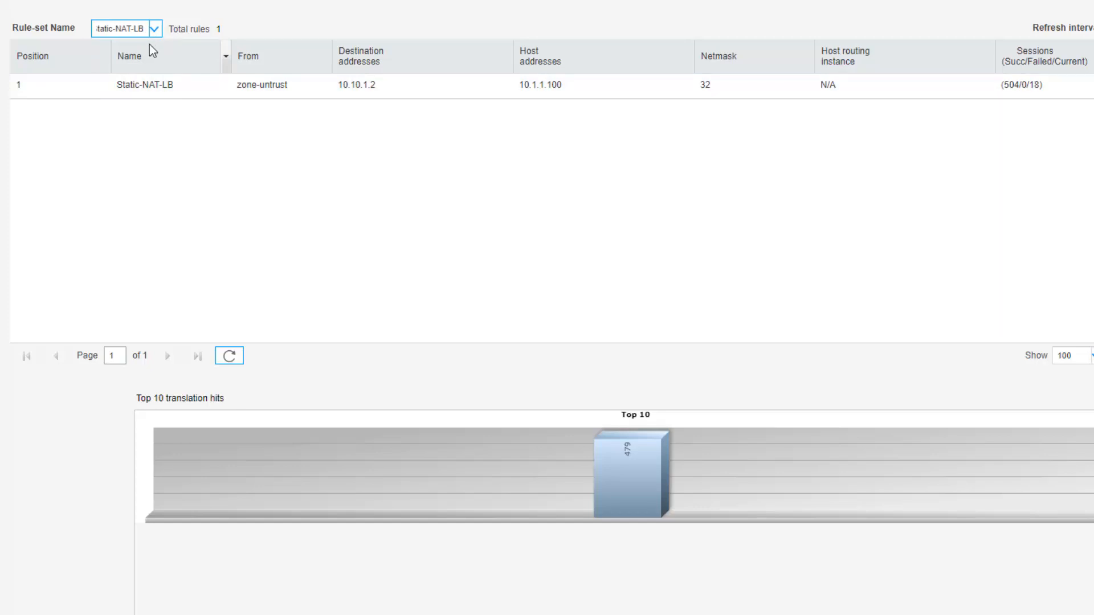
left_click(155, 29)
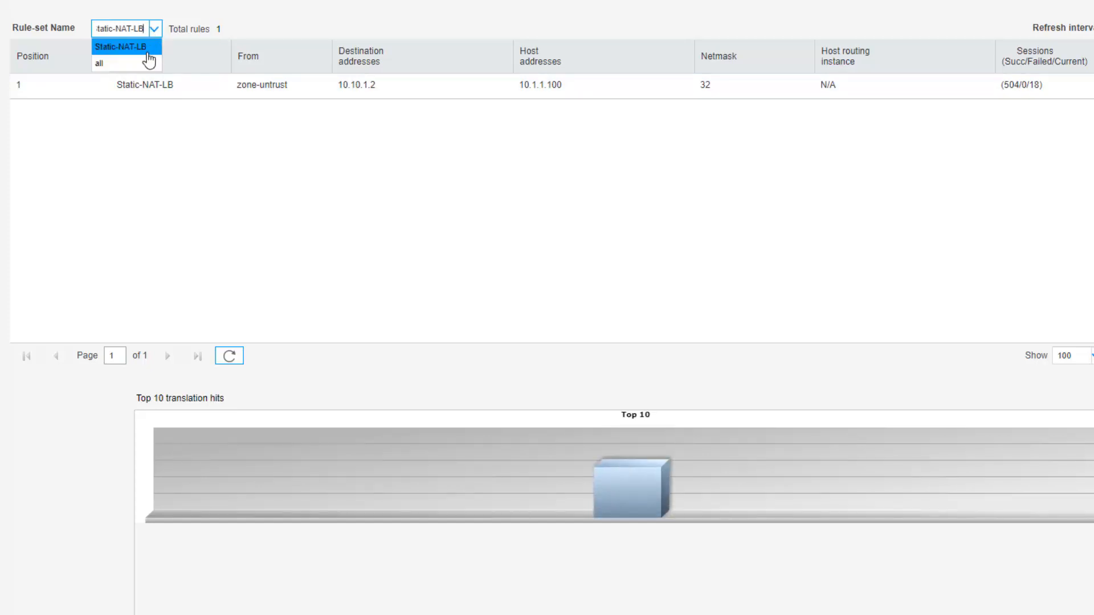
left_click(100, 62)
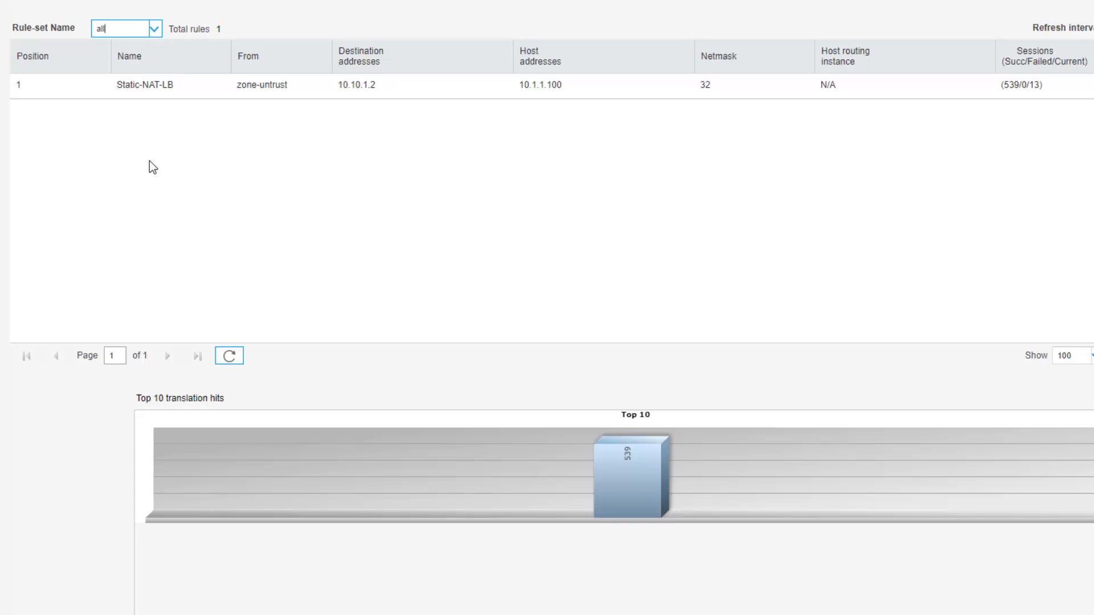
mouse_move(643, 478)
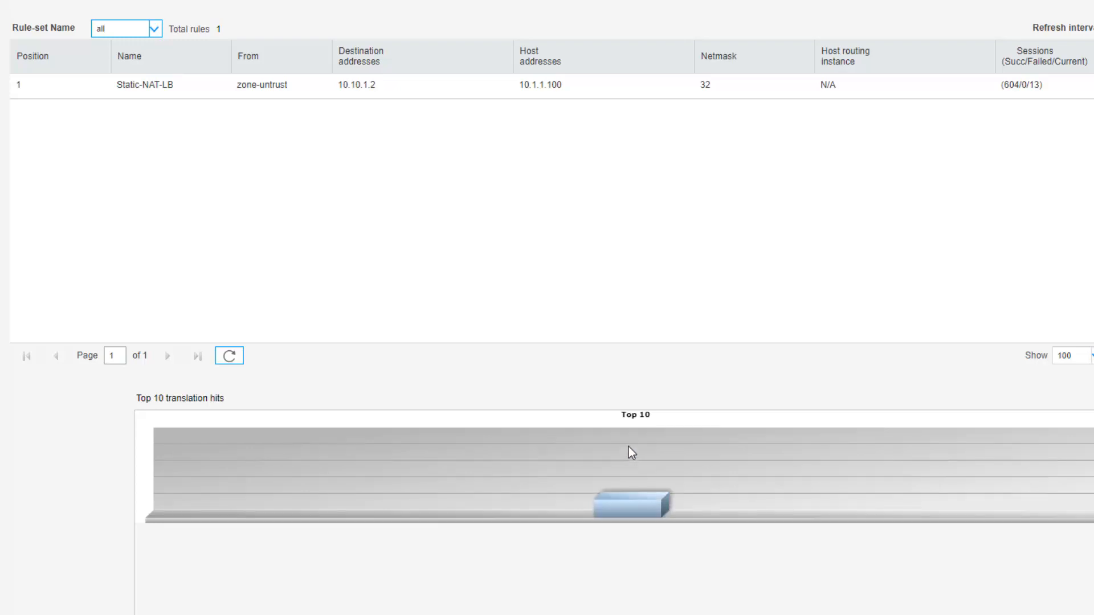
mouse_move(634, 488)
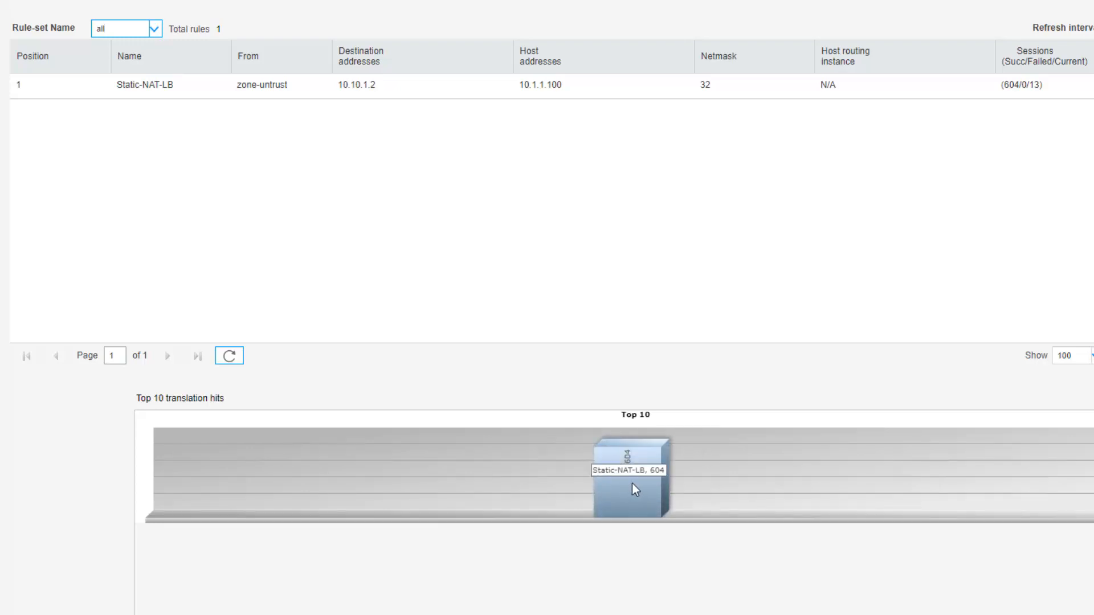
mouse_move(675, 438)
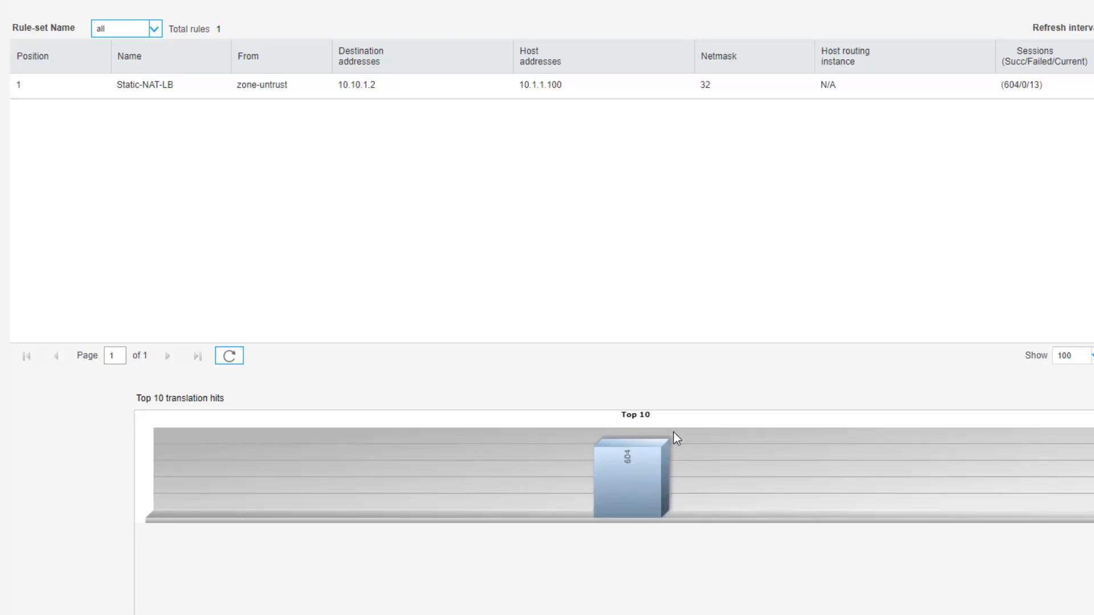
mouse_move(678, 447)
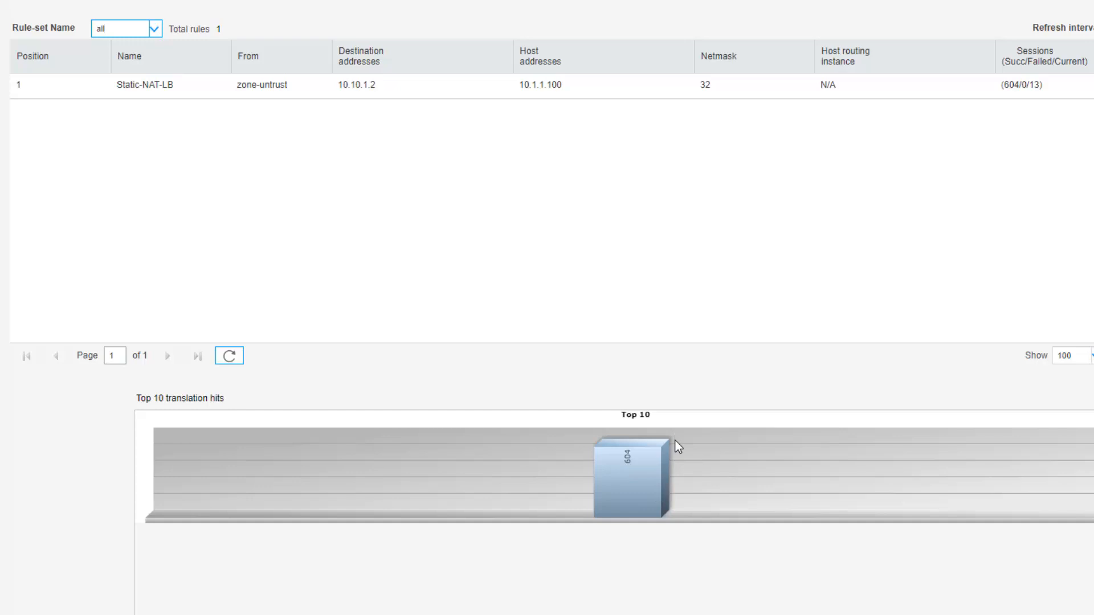
mouse_move(621, 495)
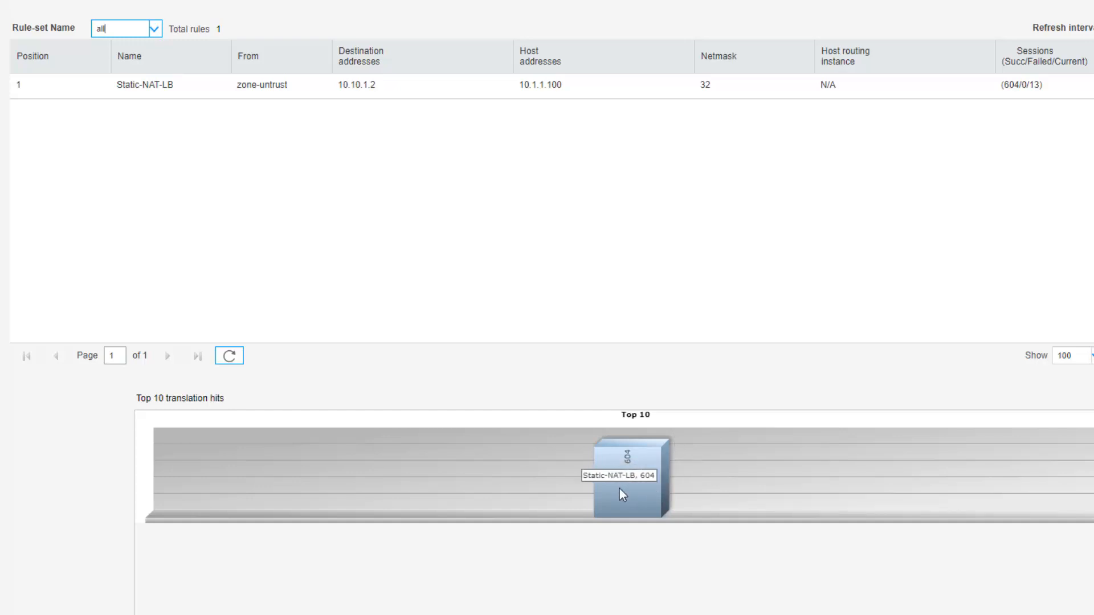
mouse_move(631, 490)
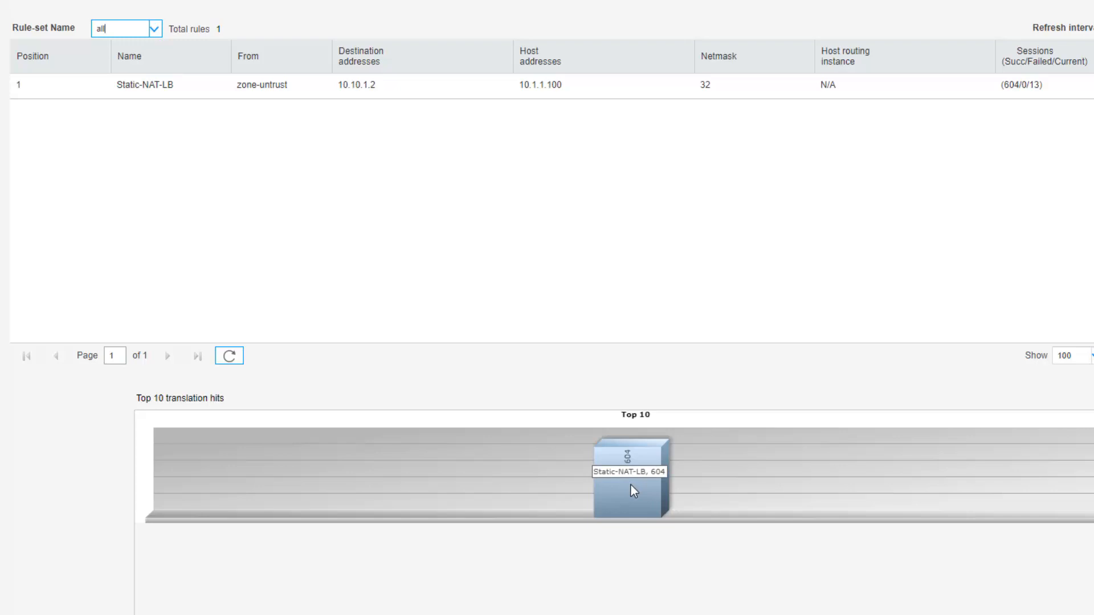
mouse_move(667, 484)
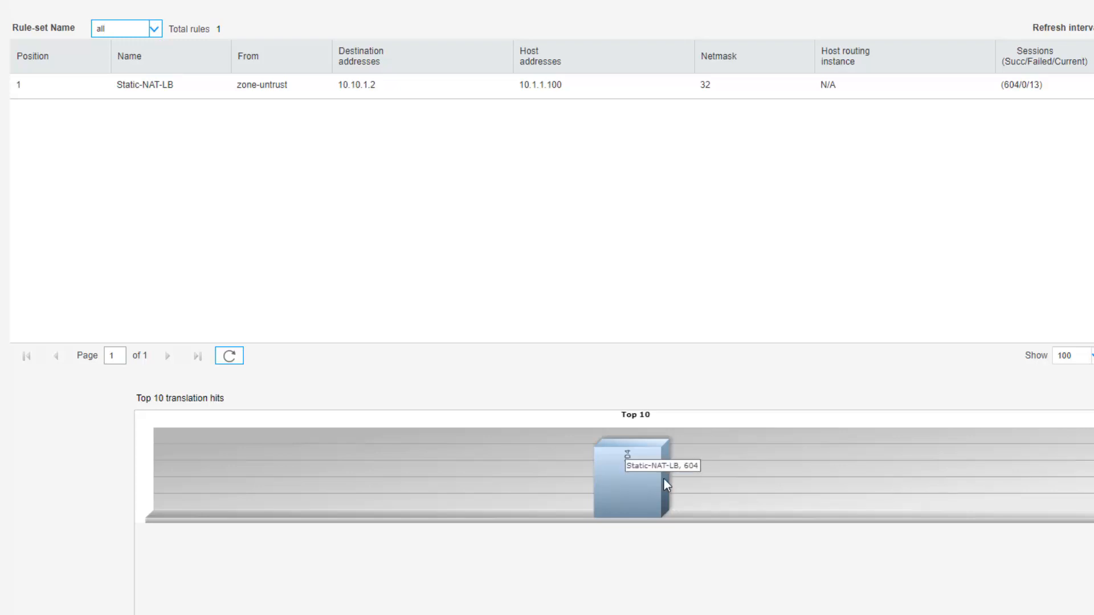
mouse_move(484, 335)
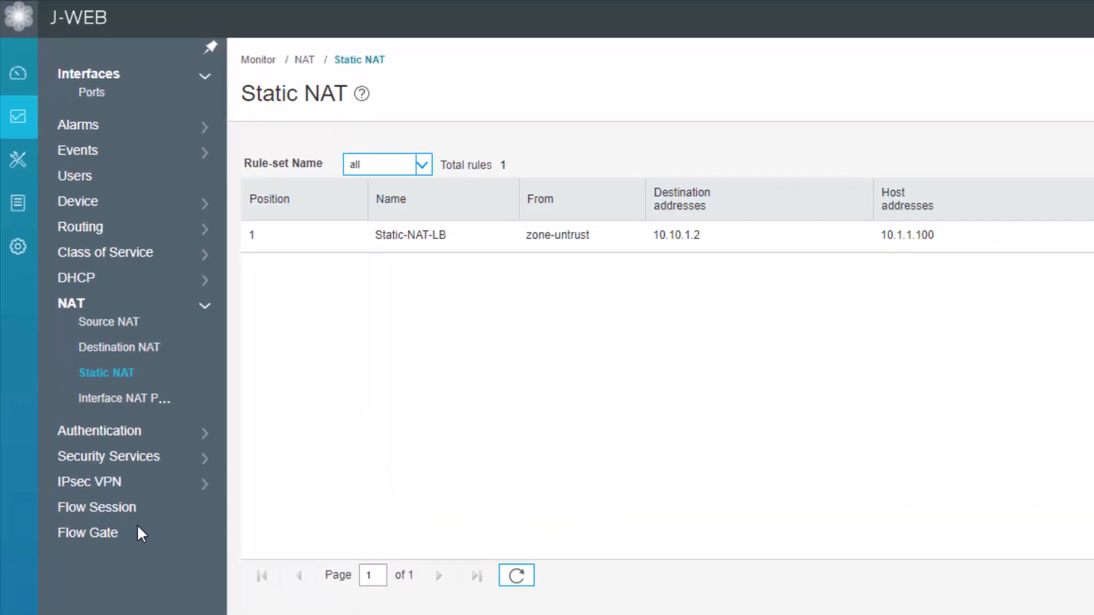
Step: Search the Flow Session monitor for protocol icmp
left_click(97, 507)
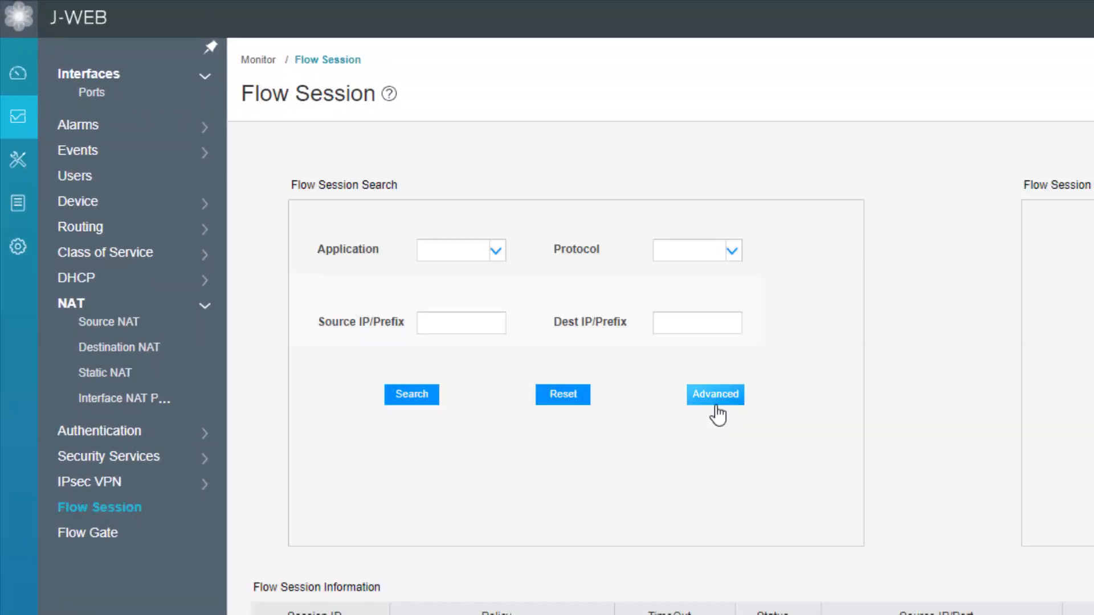
mouse_move(699, 500)
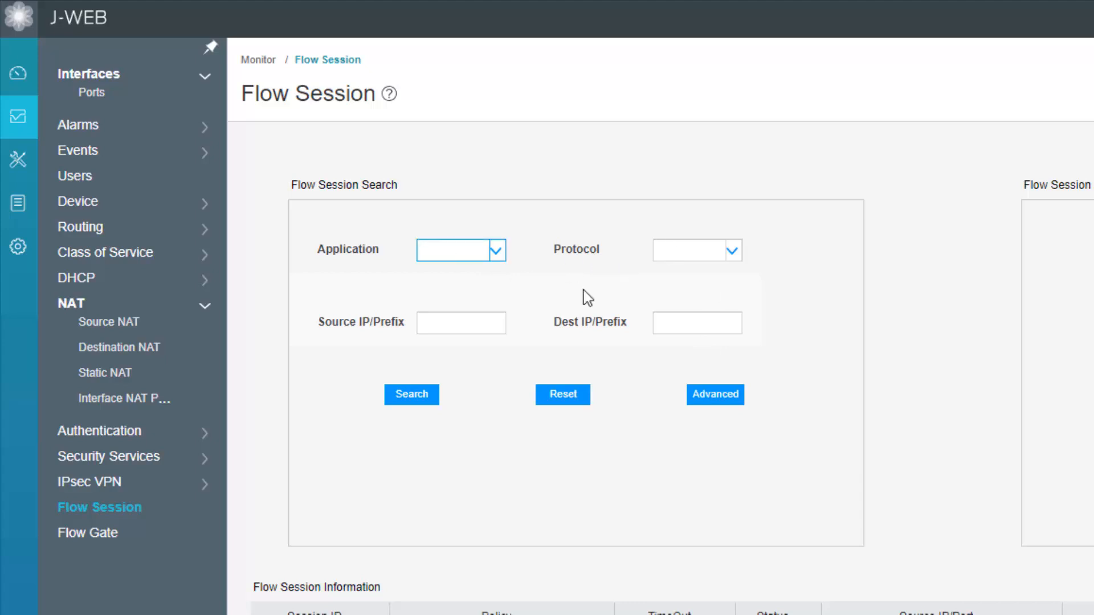
left_click(453, 250)
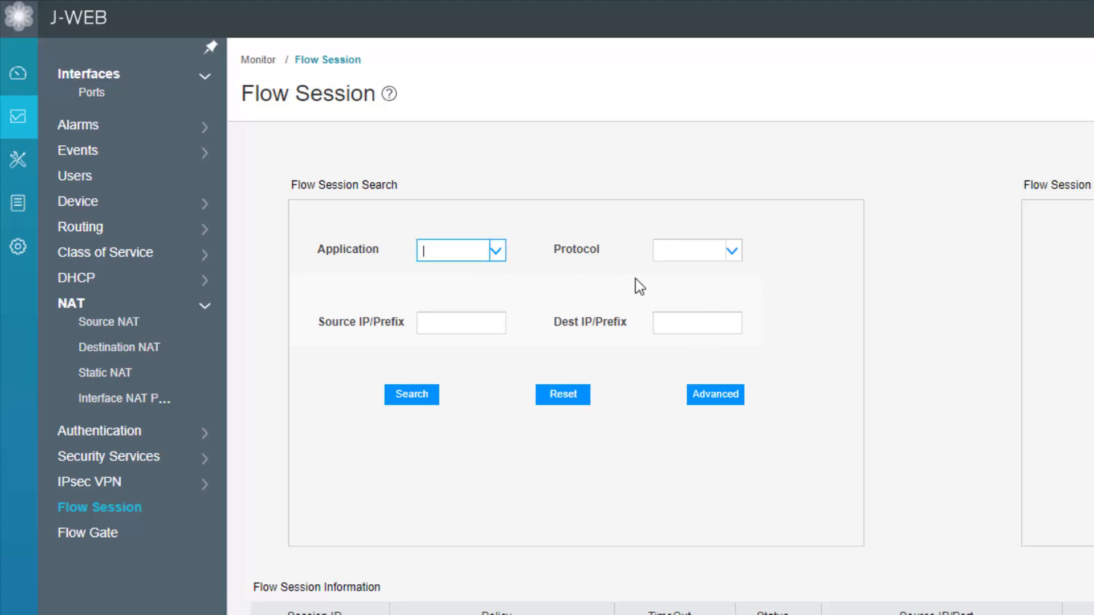
left_click(691, 250)
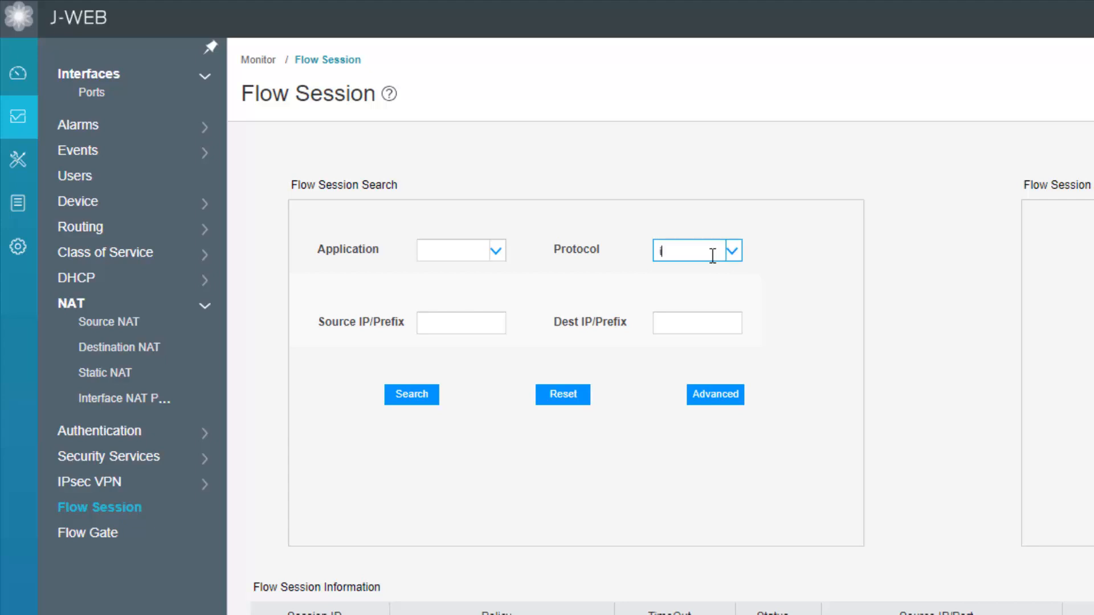
type("icmp")
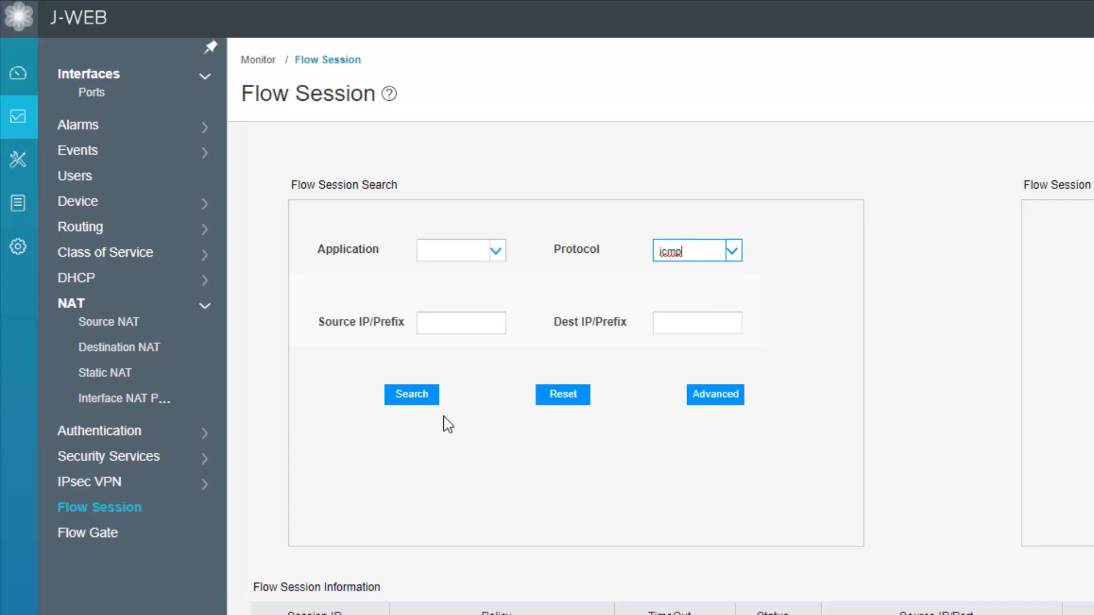
left_click(410, 394)
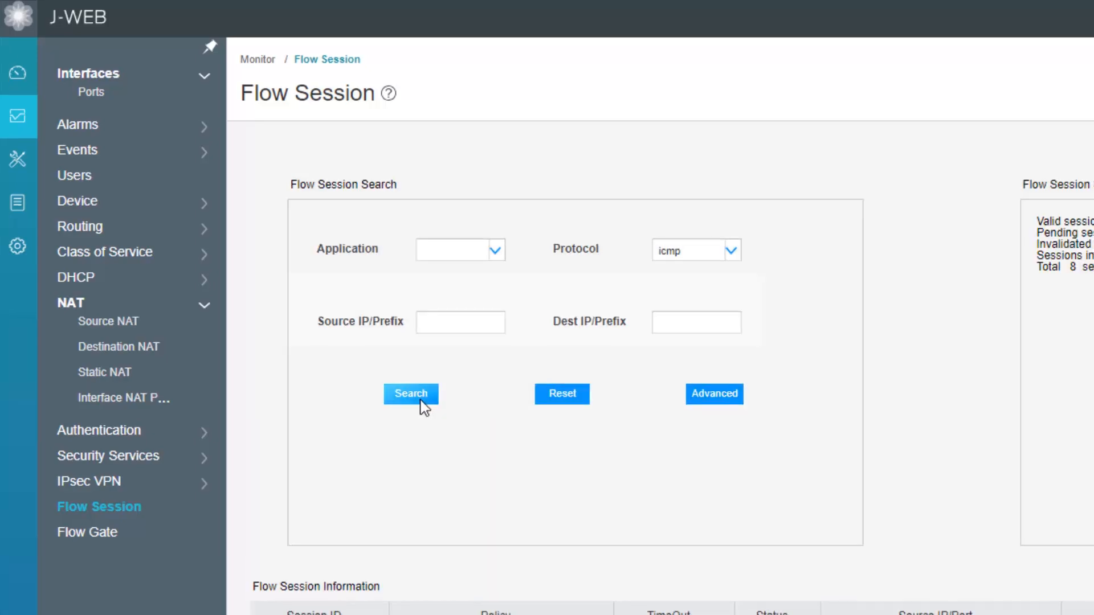
left_click(410, 393)
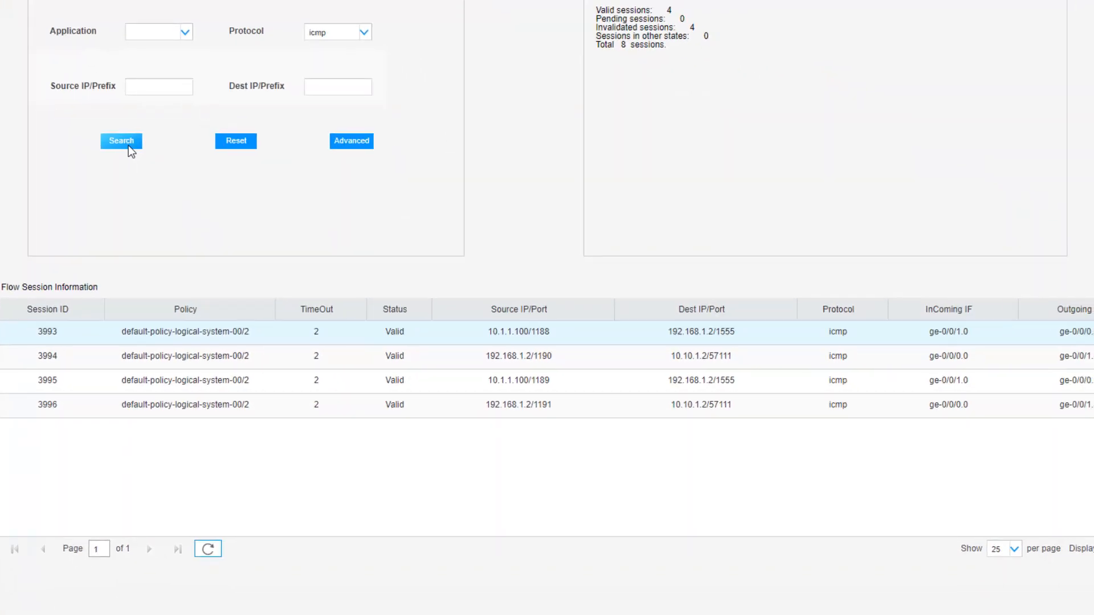
mouse_move(469, 156)
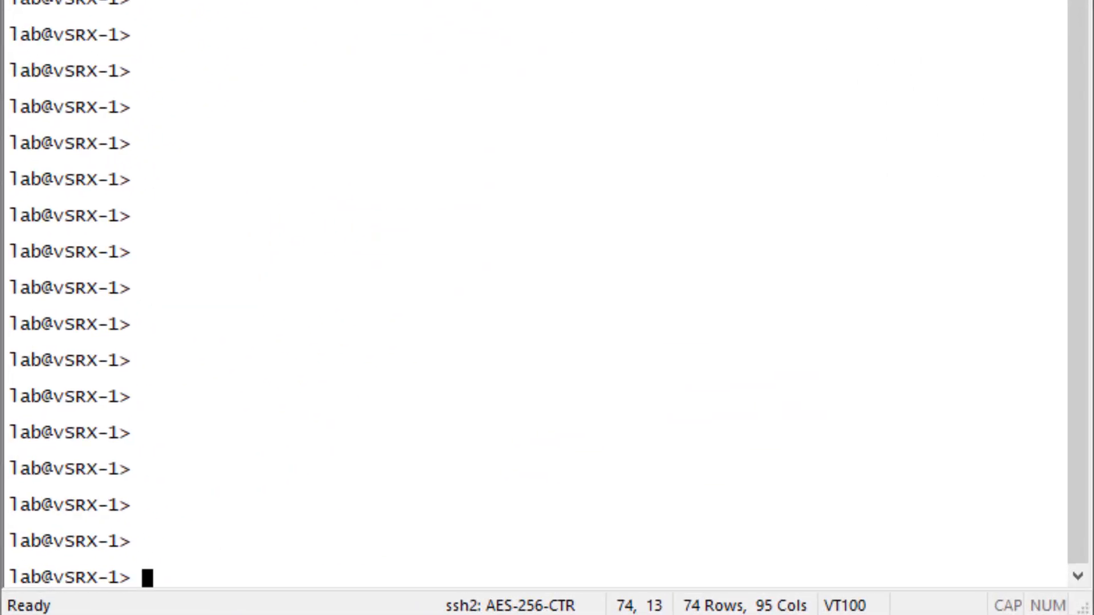
Step: Run 'show security flow session protocol icmp' on the vSRX CLI
type("show se")
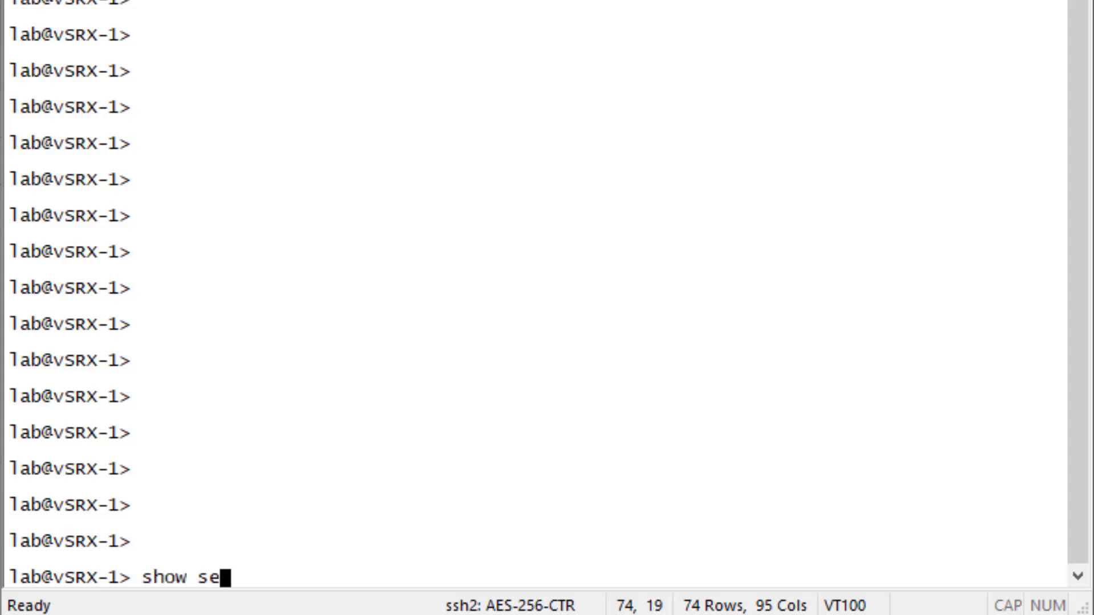
type("curity flow session protocol")
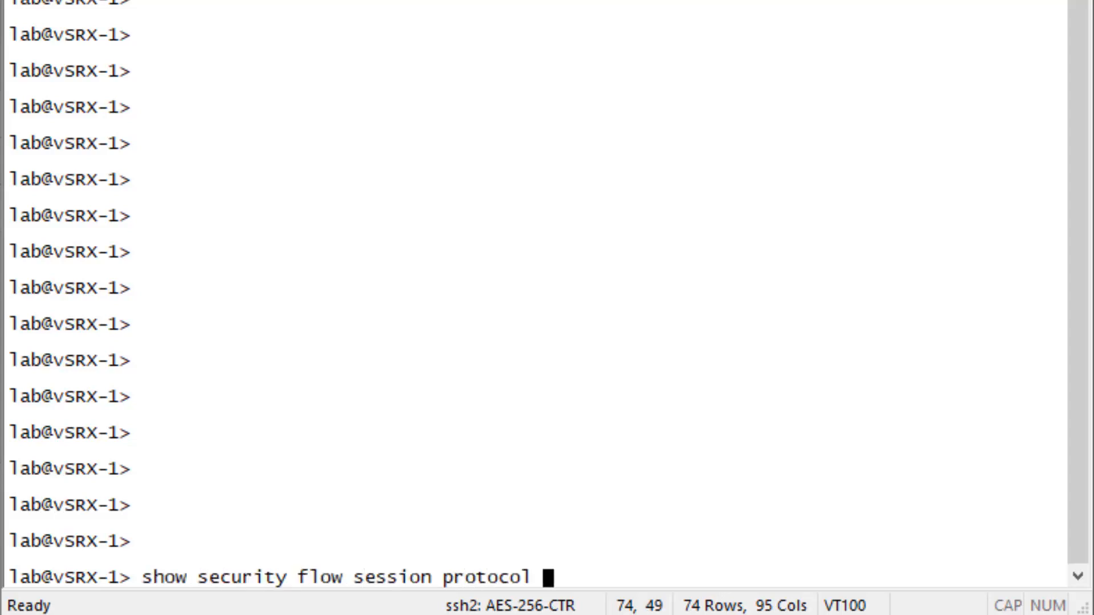
type("icmp")
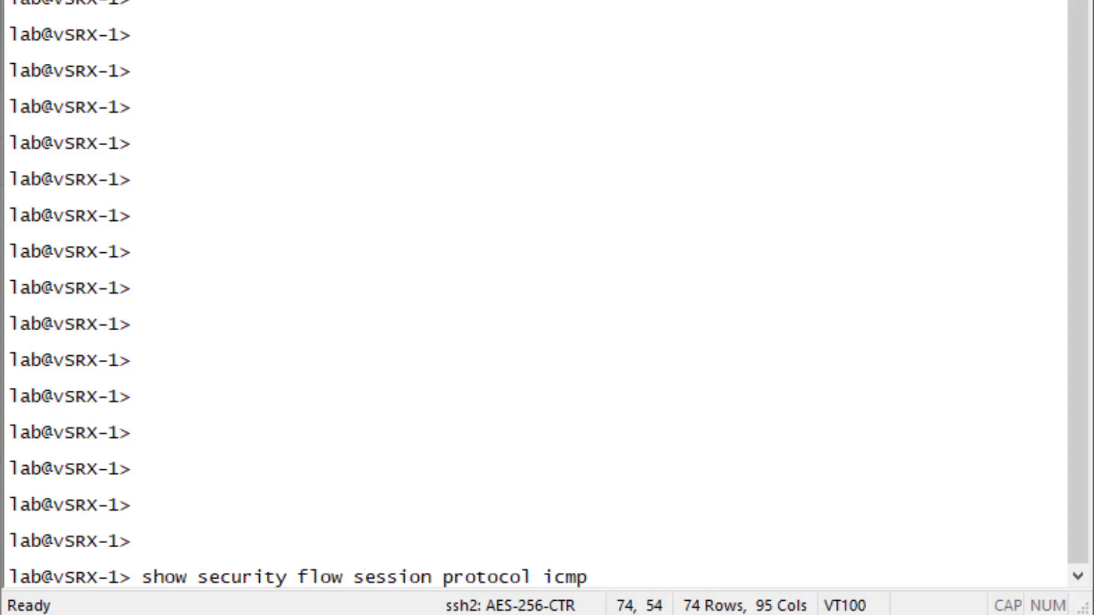
key("Return")
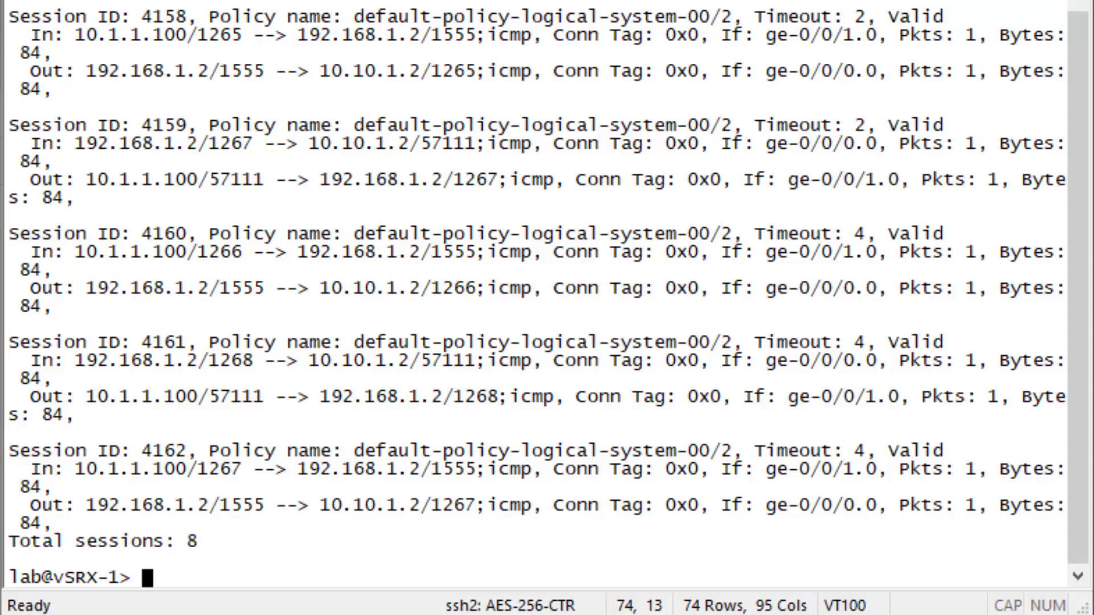
mouse_move(220, 421)
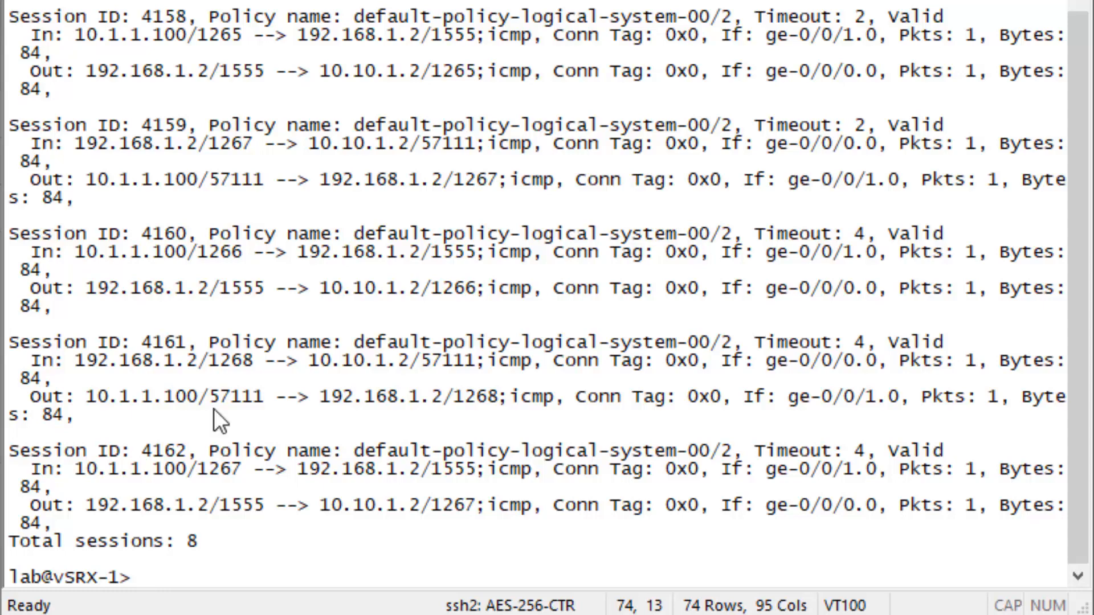